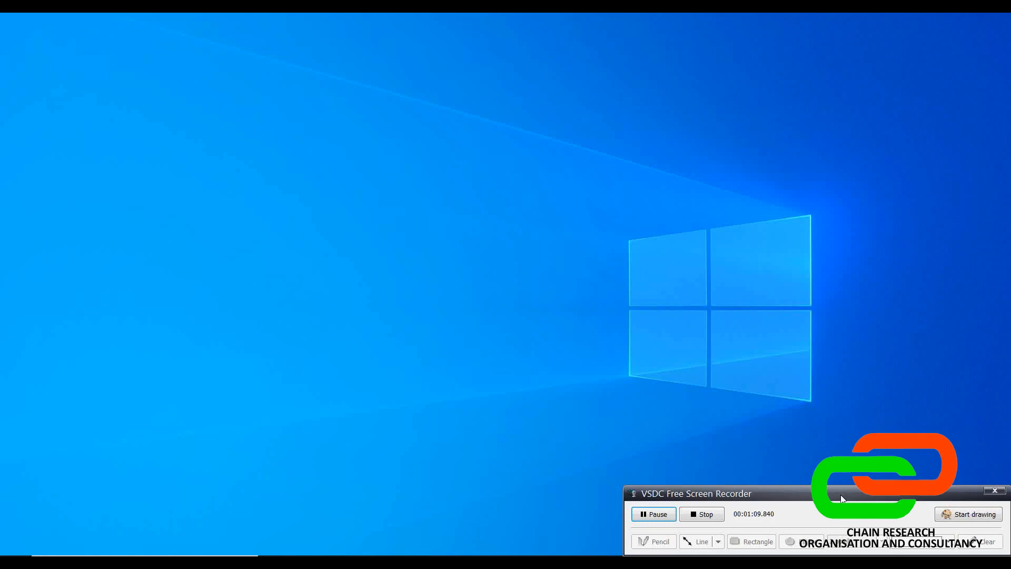
{"action": "mouse_move", "coordinate": [710, 406]}
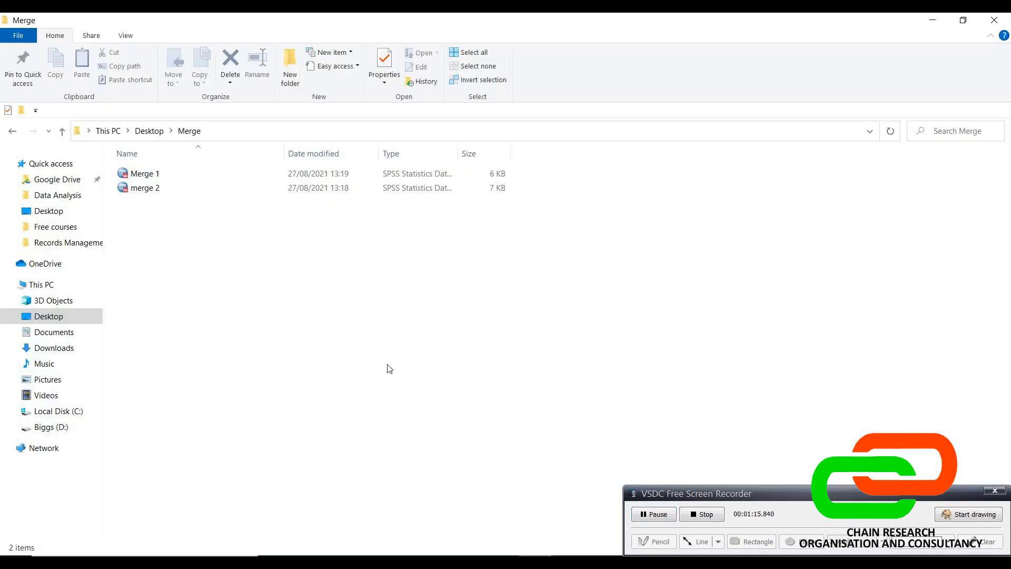
{"action": "mouse_move", "coordinate": [204, 253]}
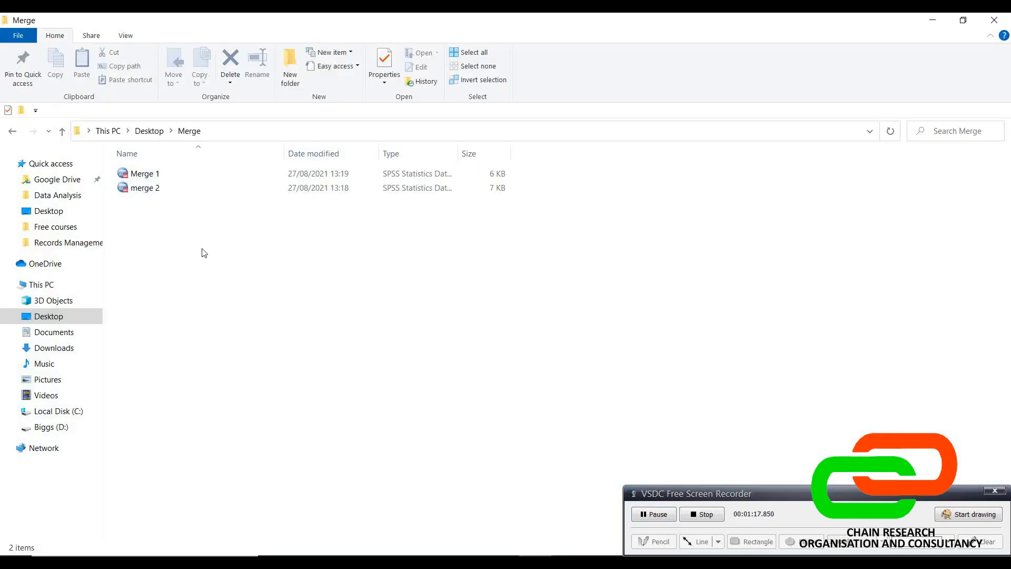
Select the Merge 1 file in the Desktop Merge folder.
{"action": "left_click", "coordinate": [145, 173]}
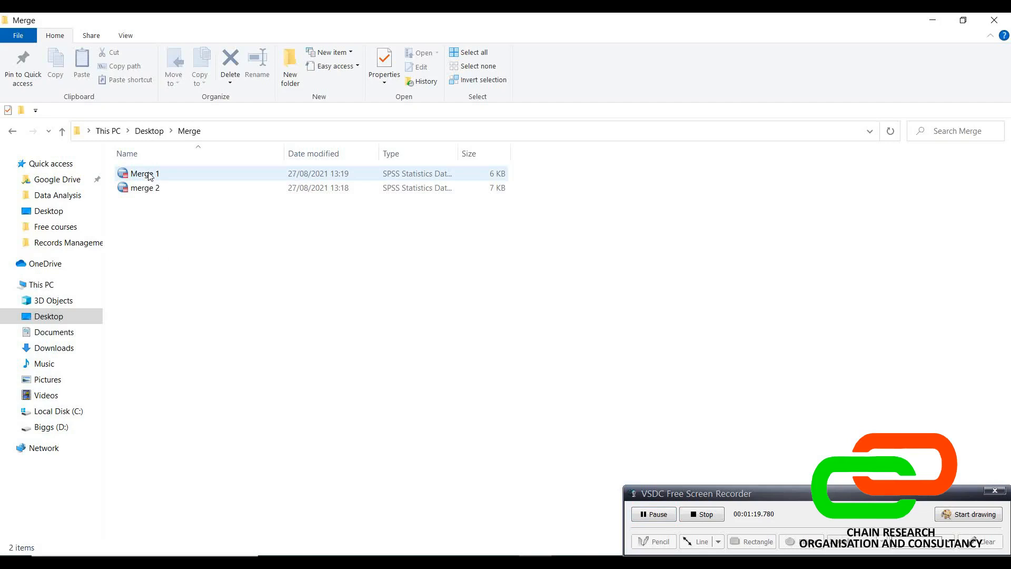
{"action": "left_click", "coordinate": [143, 173]}
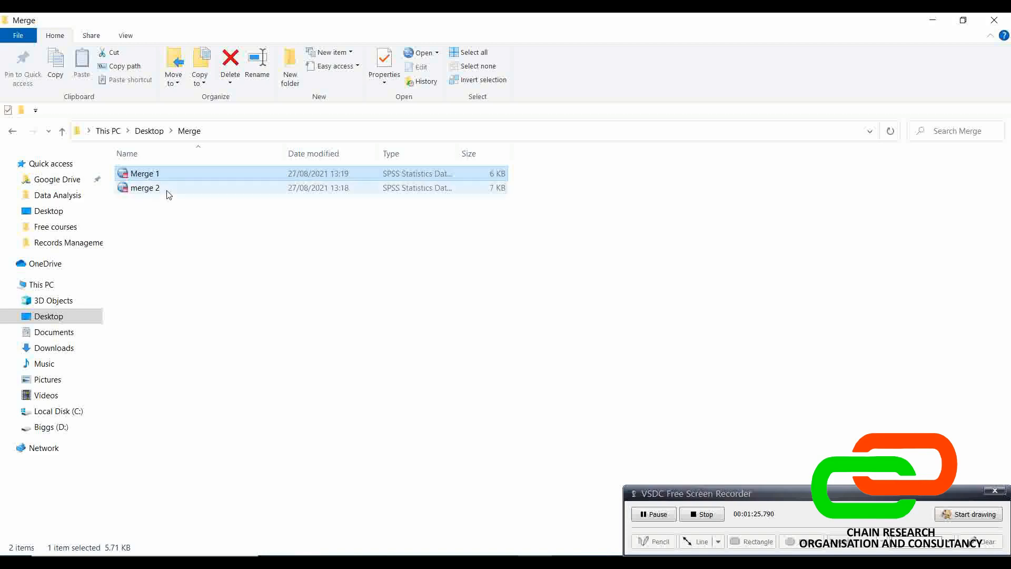
Open Merge 1.sav in SPSS and scroll through its 21-variable survey data.
{"action": "double_click", "coordinate": [143, 173]}
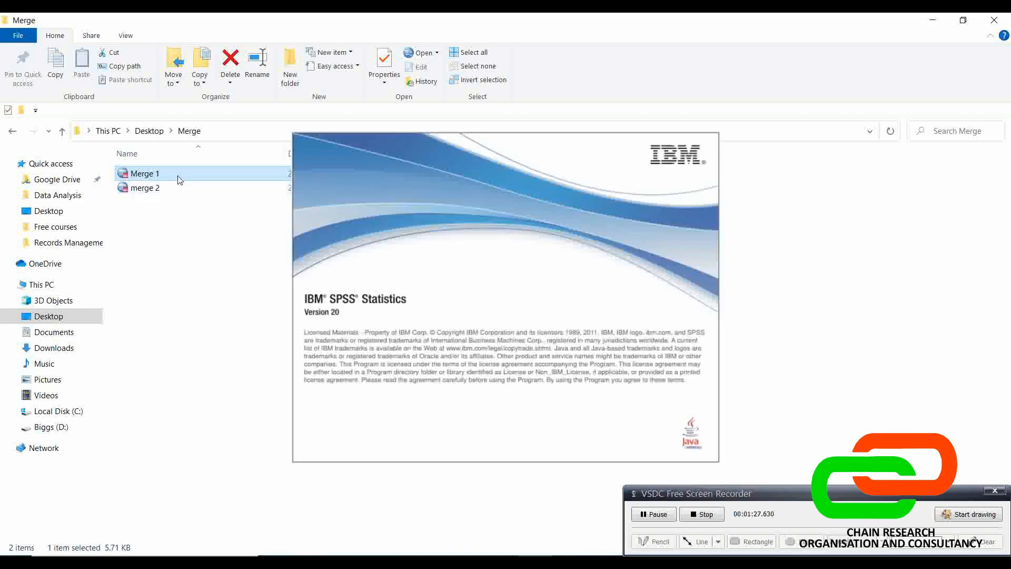
{"action": "mouse_move", "coordinate": [229, 248]}
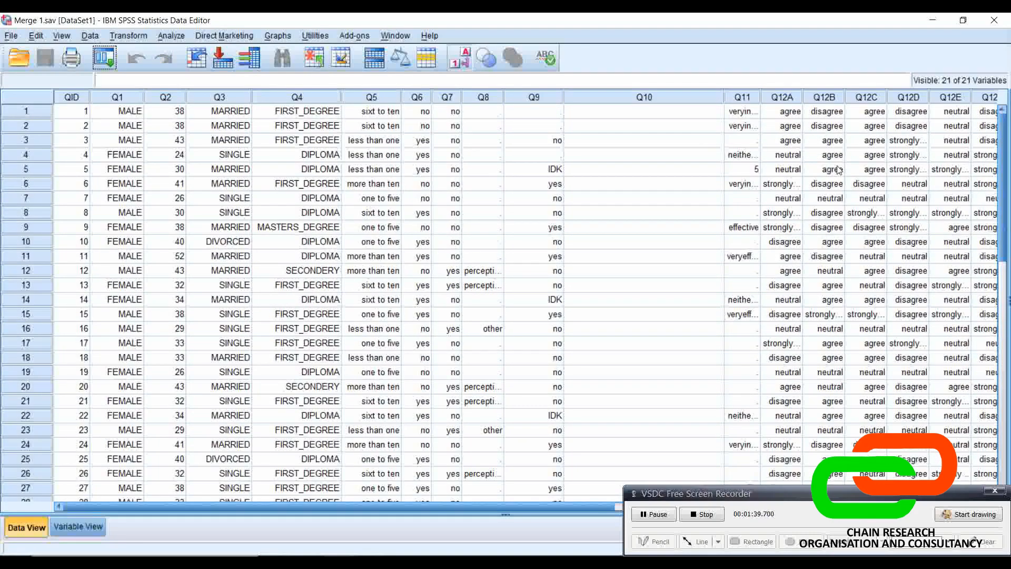
{"action": "scroll", "scroll_direction": "down", "scroll_amount": 3}
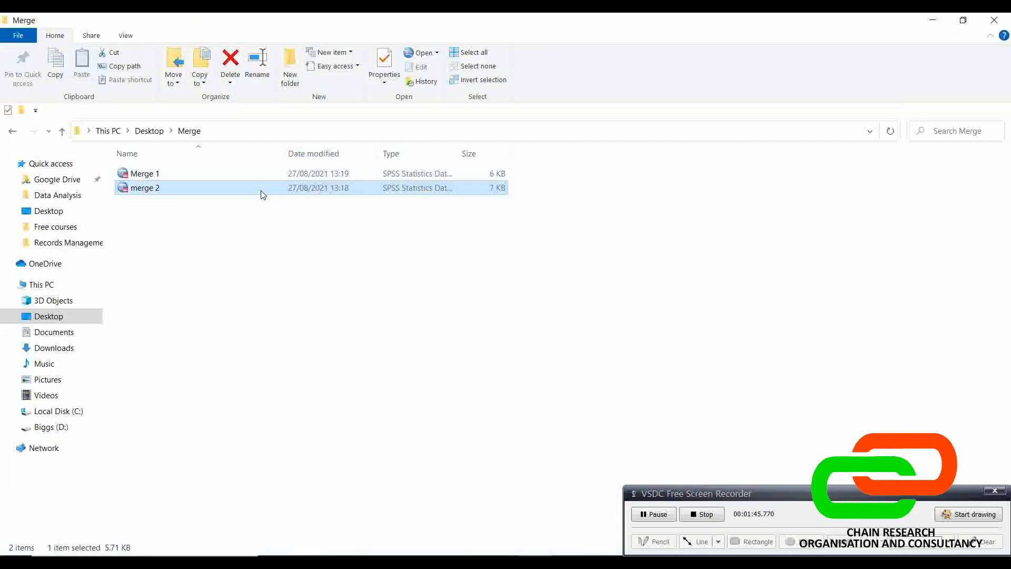
Open merge 2.sav in SPSS and scroll down through its 54 cases.
{"action": "double_click", "coordinate": [144, 187]}
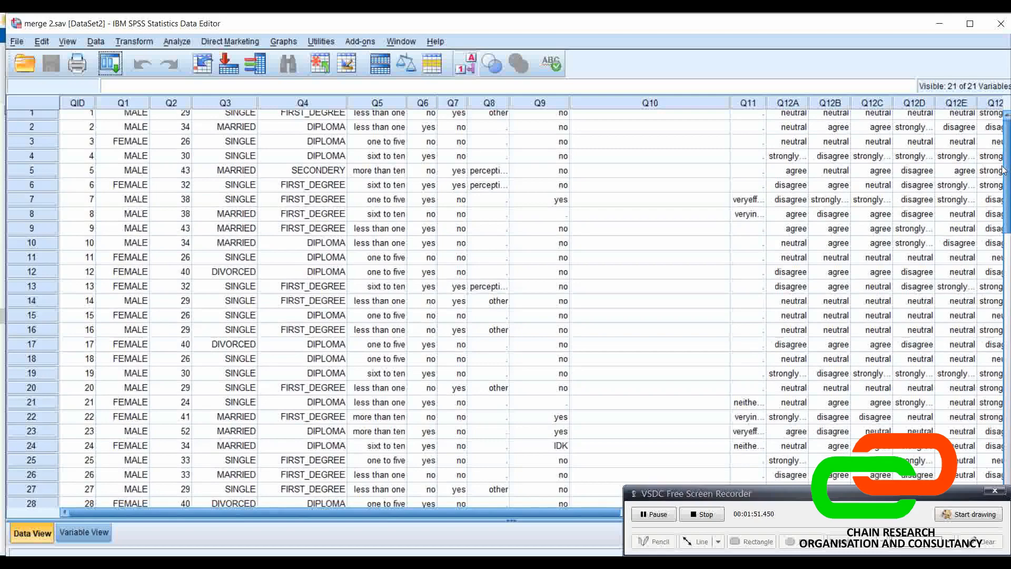
{"action": "scroll", "scroll_direction": "down", "scroll_amount": 3}
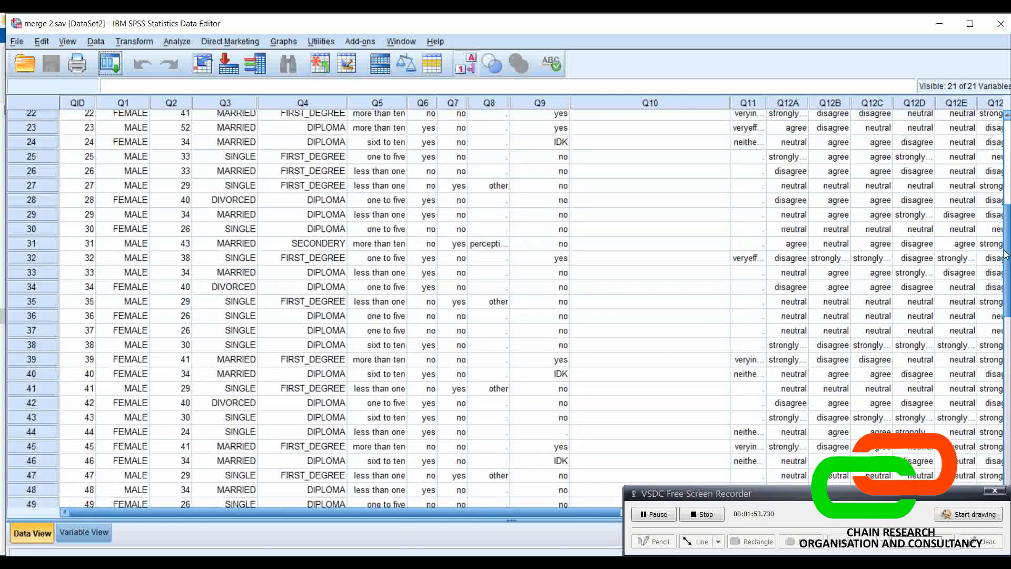
{"action": "scroll", "scroll_direction": "down", "scroll_amount": 3}
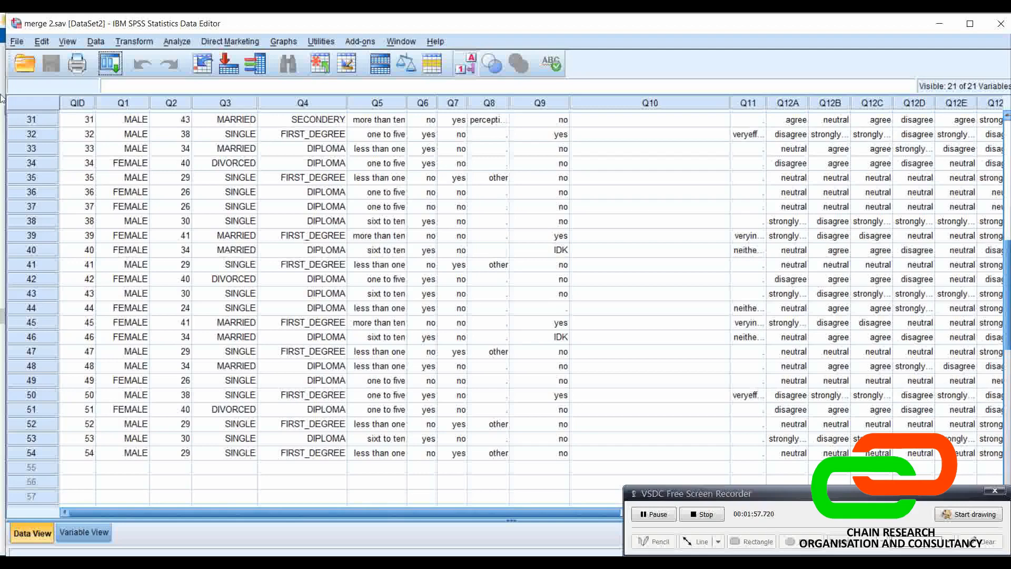
{"action": "mouse_move", "coordinate": [40, 28]}
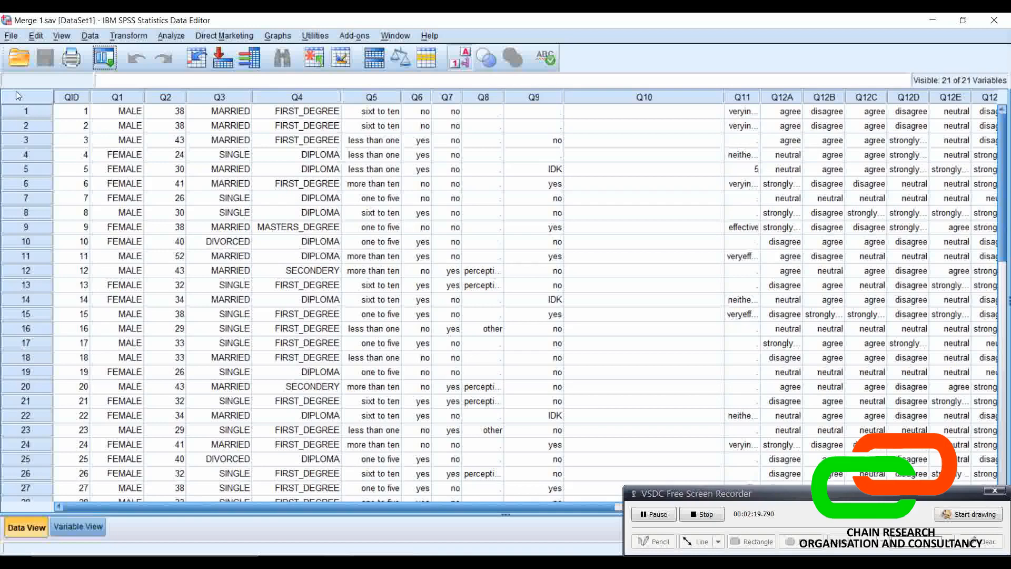
Start Data > Merge Files > Add Cases and choose merge 2.sav as the external source.
{"action": "left_click", "coordinate": [90, 35]}
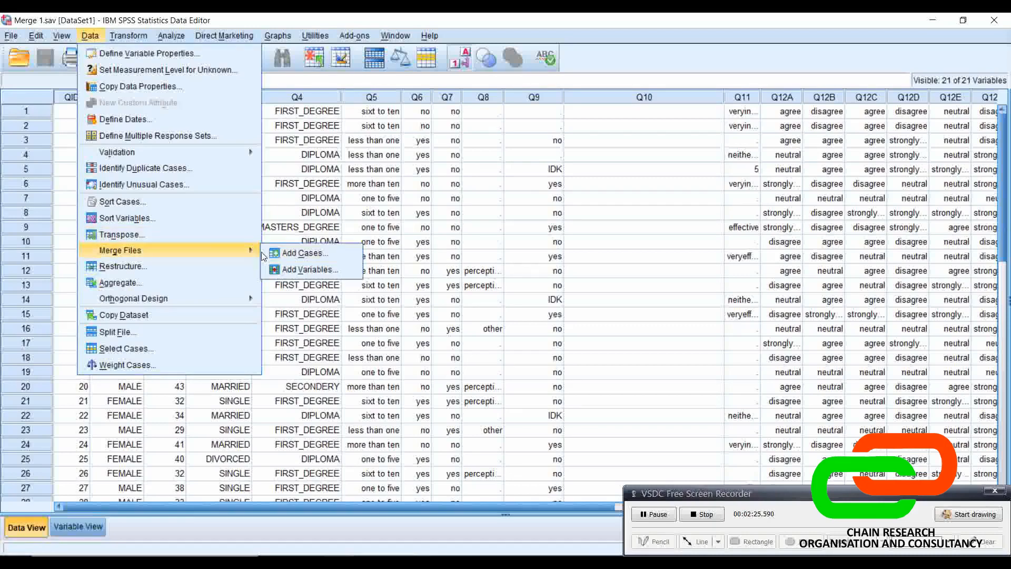
{"action": "left_click", "coordinate": [304, 253]}
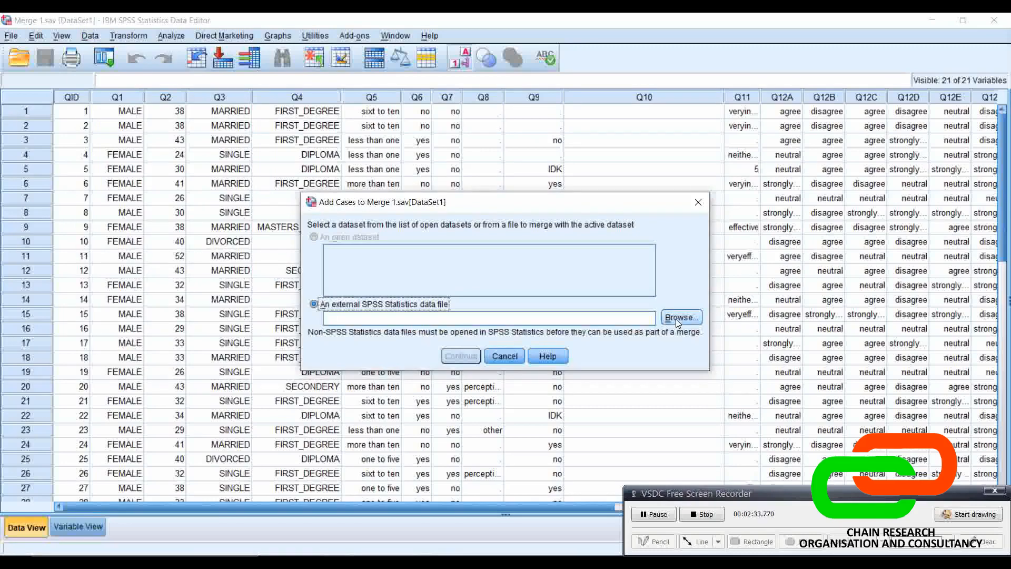
{"action": "left_click", "coordinate": [681, 318]}
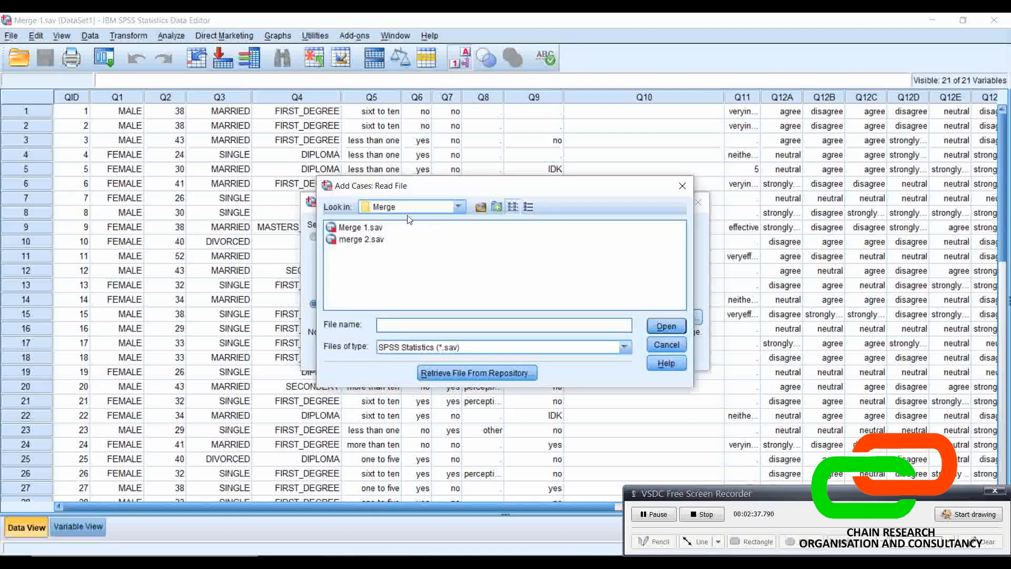
{"action": "left_click", "coordinate": [360, 227]}
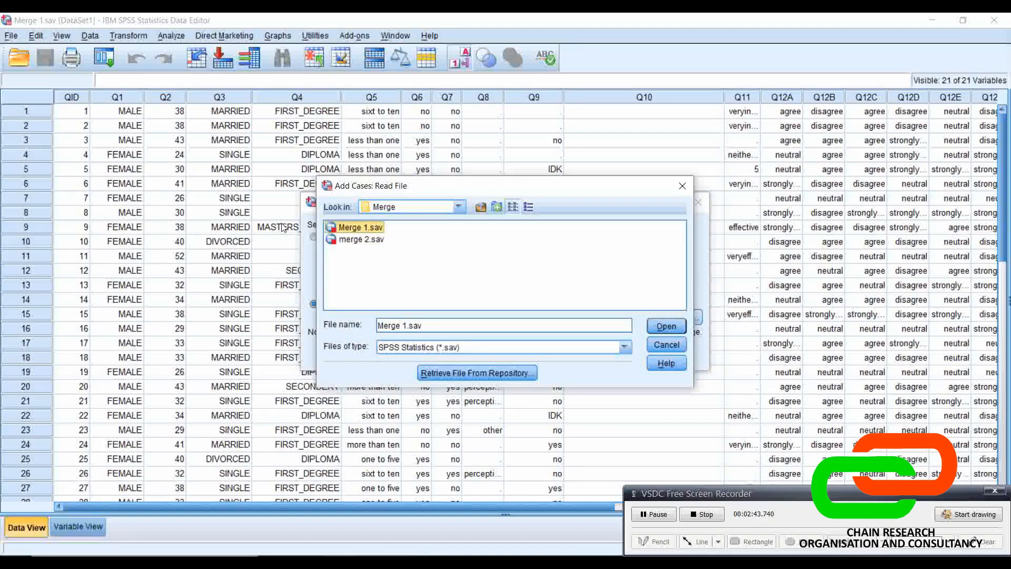
{"action": "mouse_move", "coordinate": [365, 251]}
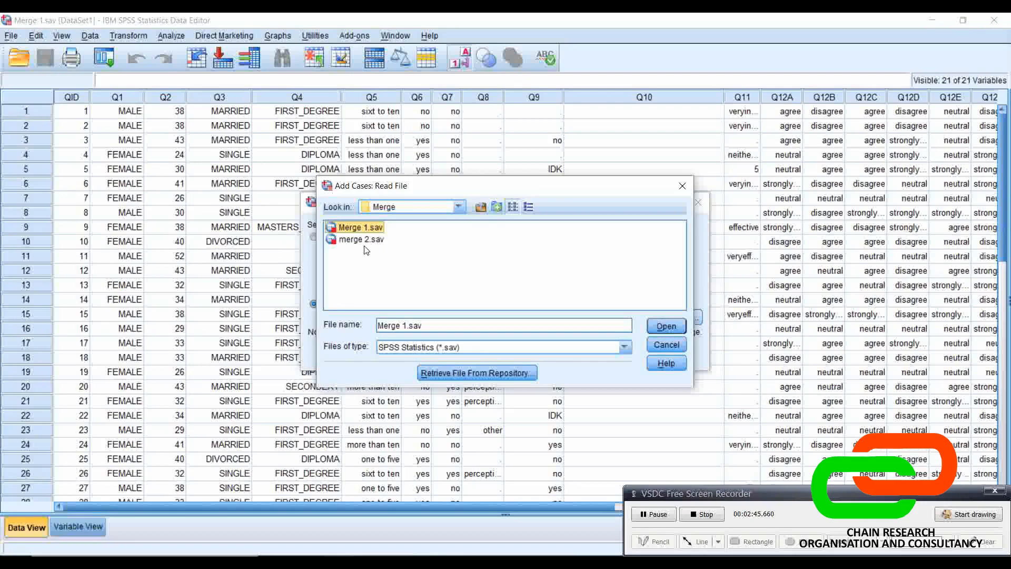
{"action": "left_click", "coordinate": [361, 239]}
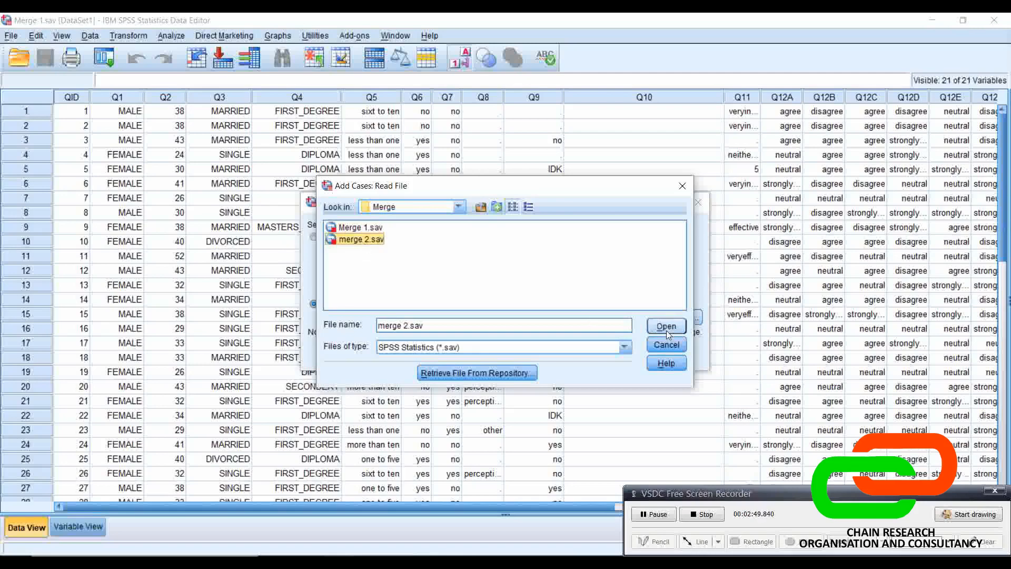
{"action": "left_click", "coordinate": [665, 327]}
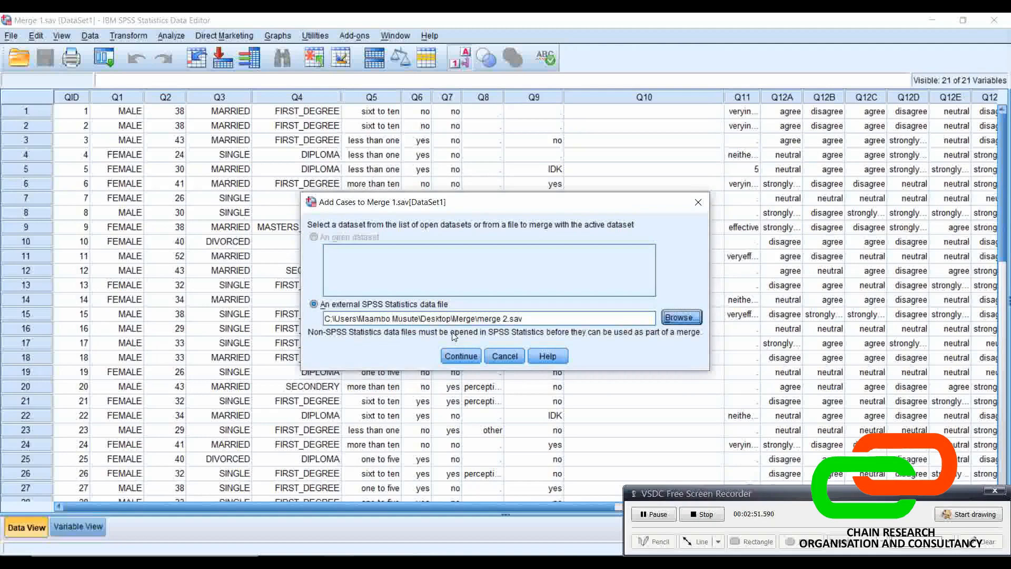
Confirm merge 2 as the source, review the paired variables, and run ADD FILES.
{"action": "left_click", "coordinate": [461, 355]}
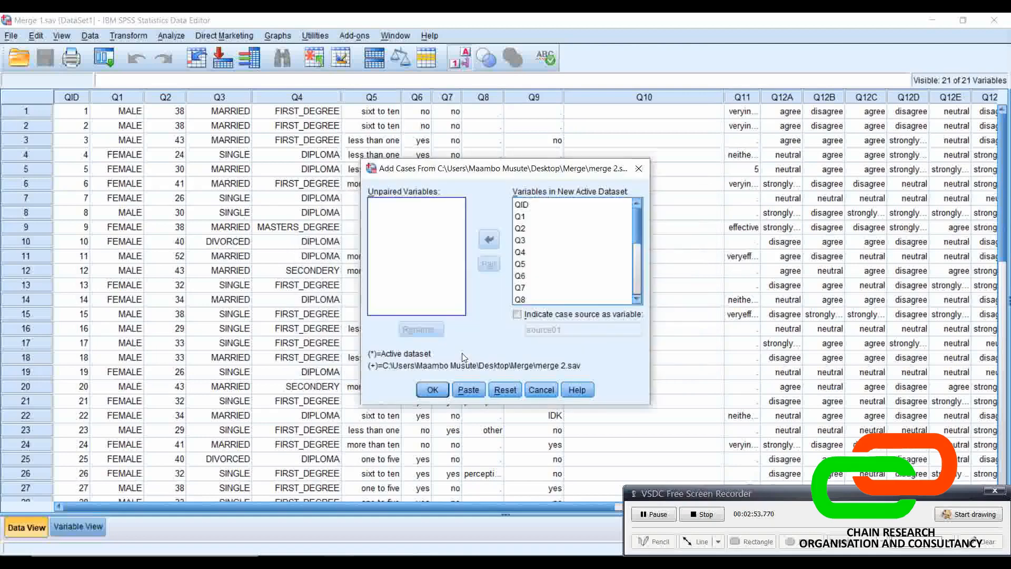
{"action": "mouse_move", "coordinate": [491, 233]}
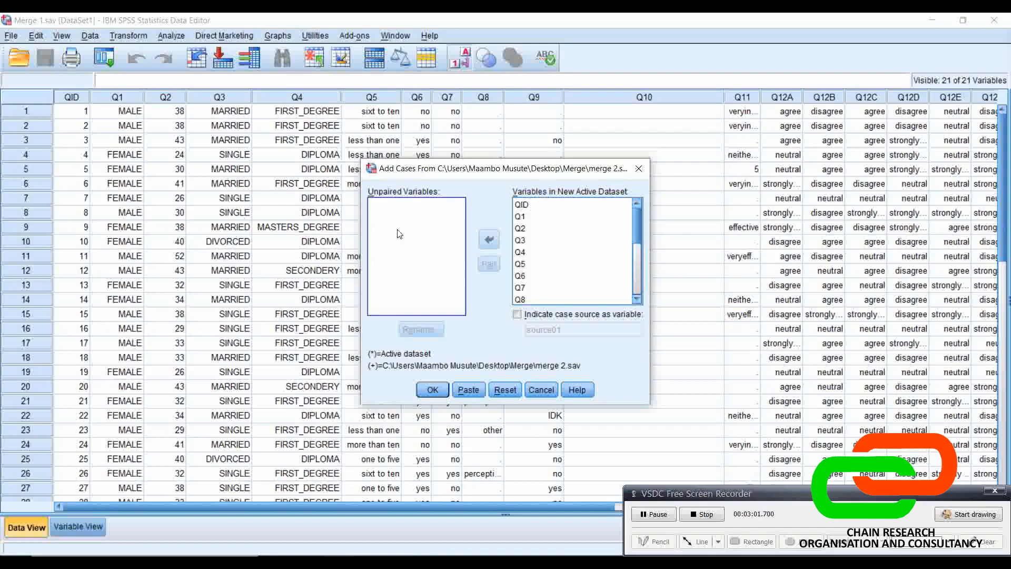
{"action": "mouse_move", "coordinate": [411, 232]}
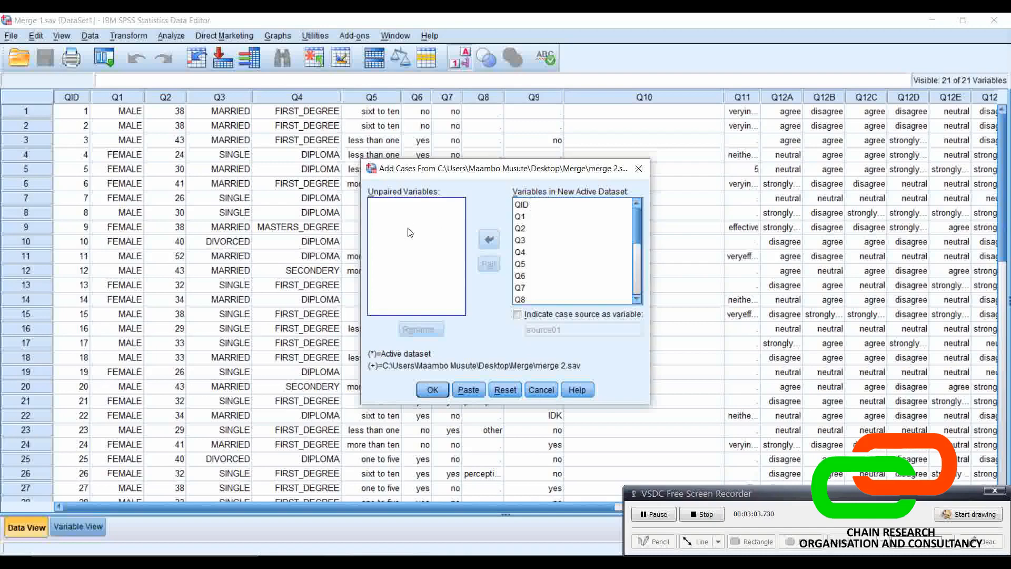
{"action": "left_click", "coordinate": [519, 251]}
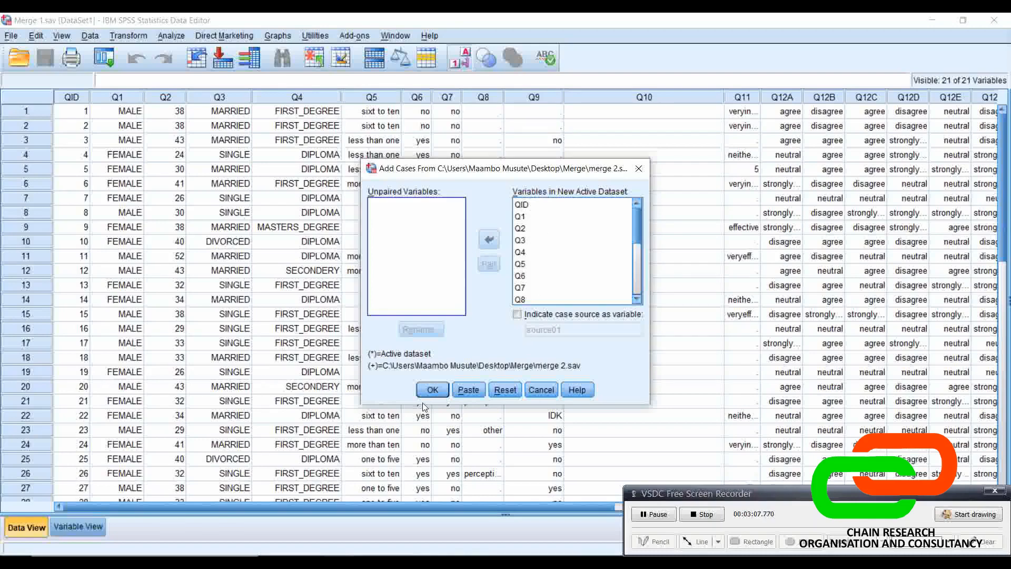
{"action": "left_click", "coordinate": [431, 390]}
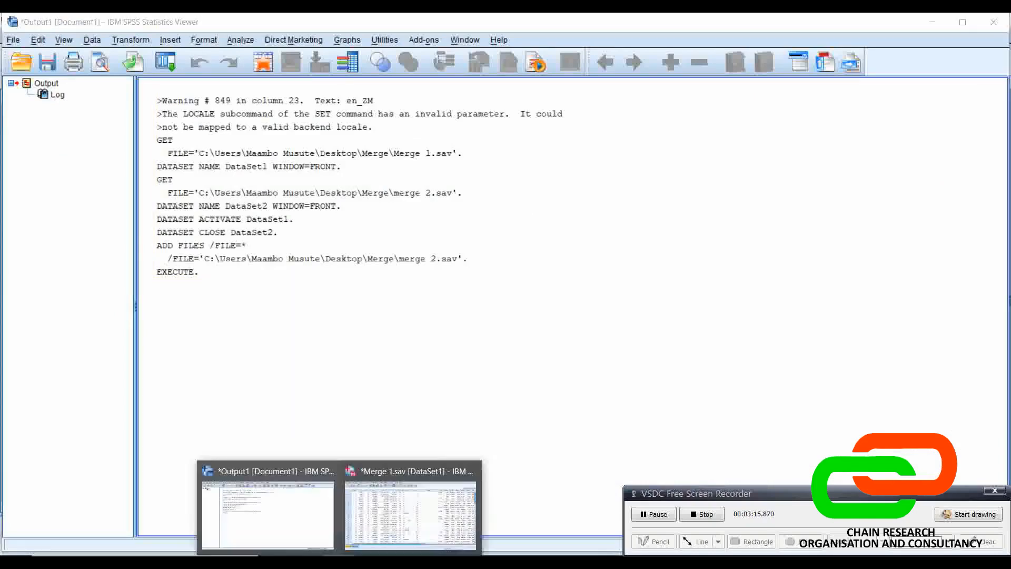
Scroll the merged Merge 1 data from case 31 down to the last row, 84.
{"action": "left_click", "coordinate": [410, 509]}
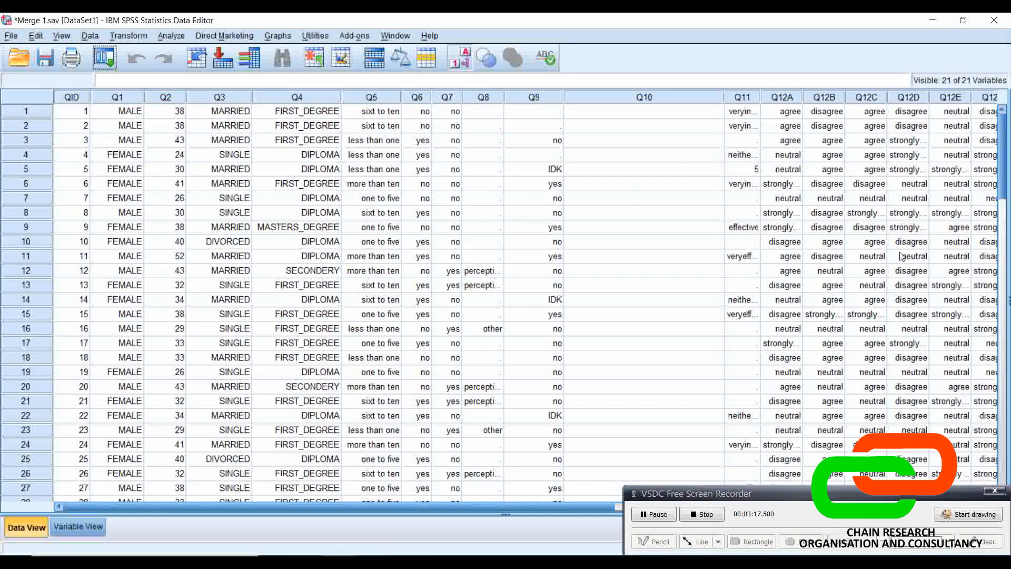
{"action": "scroll", "scroll_direction": "down", "scroll_amount": 3}
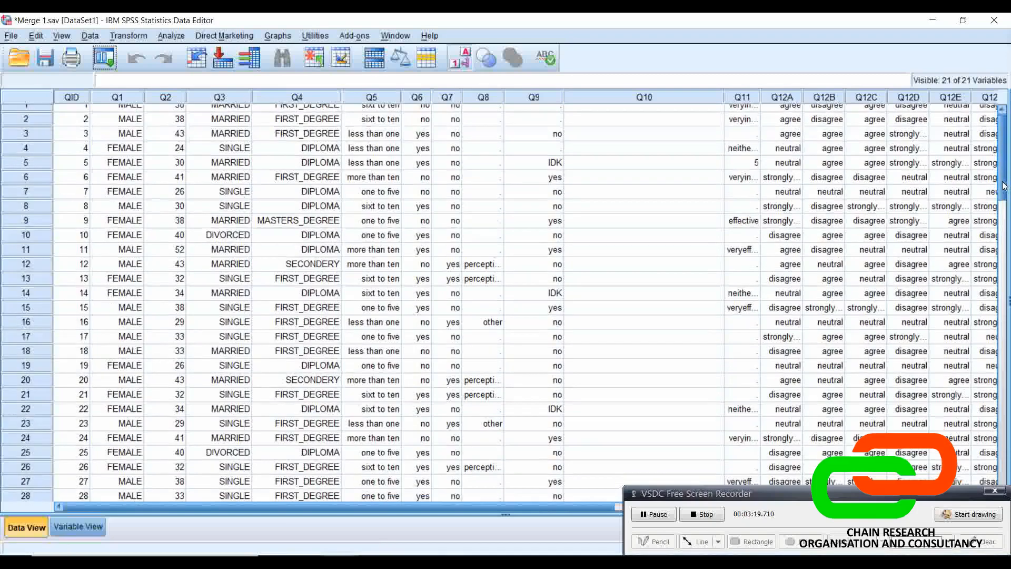
{"action": "scroll", "scroll_direction": "down", "scroll_amount": 3}
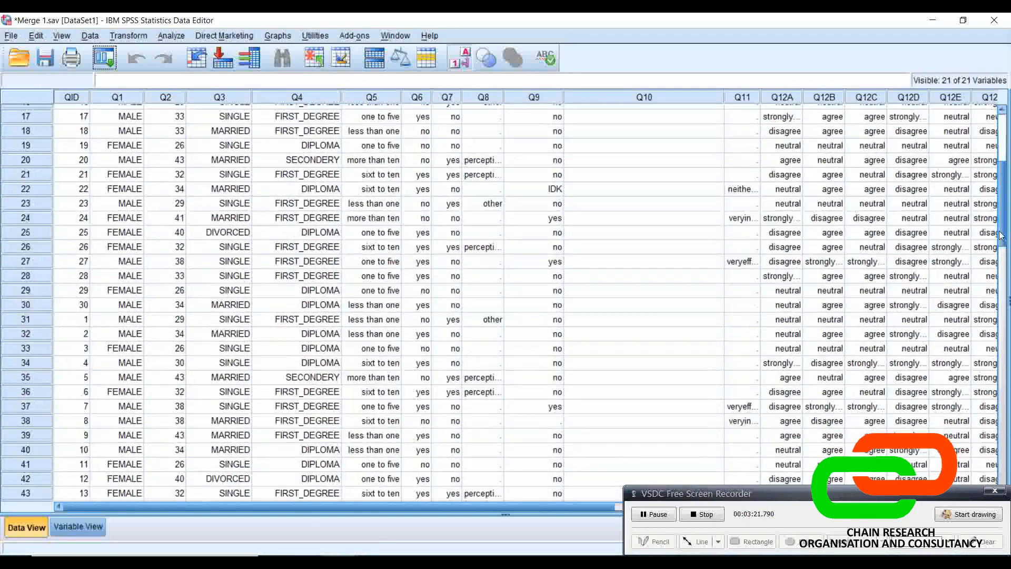
{"action": "scroll", "scroll_direction": "down", "scroll_amount": 3}
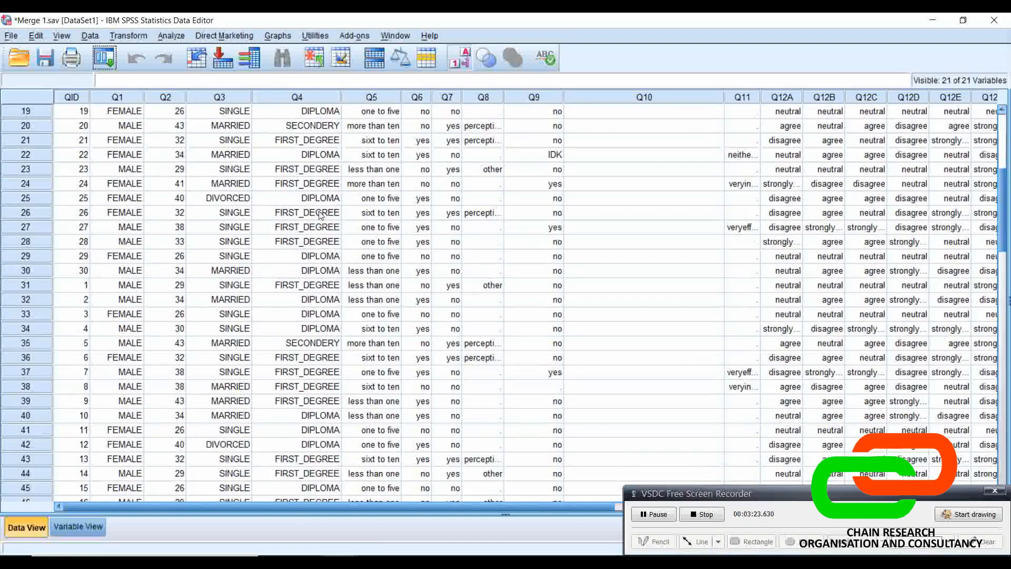
{"action": "mouse_move", "coordinate": [98, 250]}
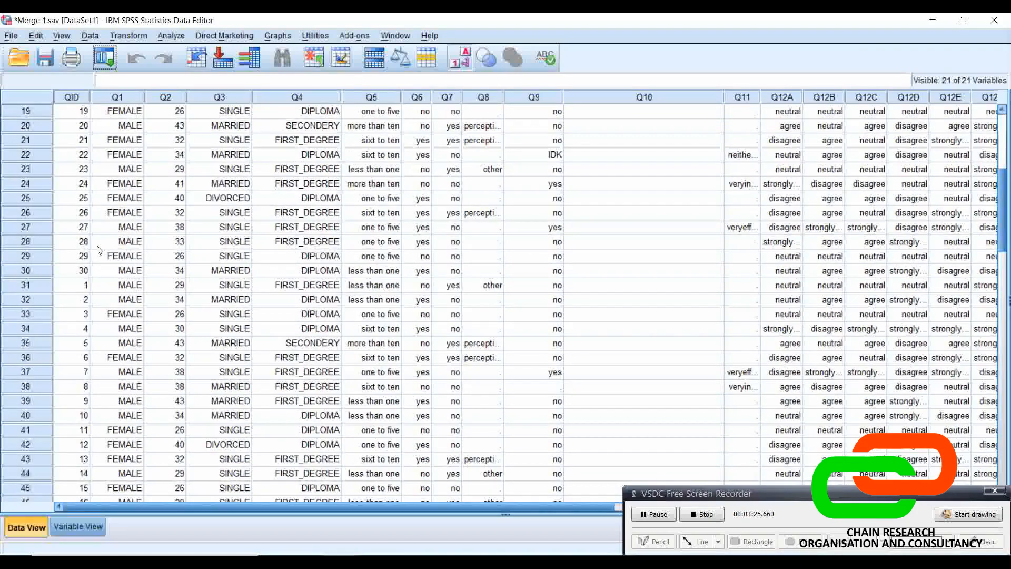
{"action": "left_click", "coordinate": [72, 285]}
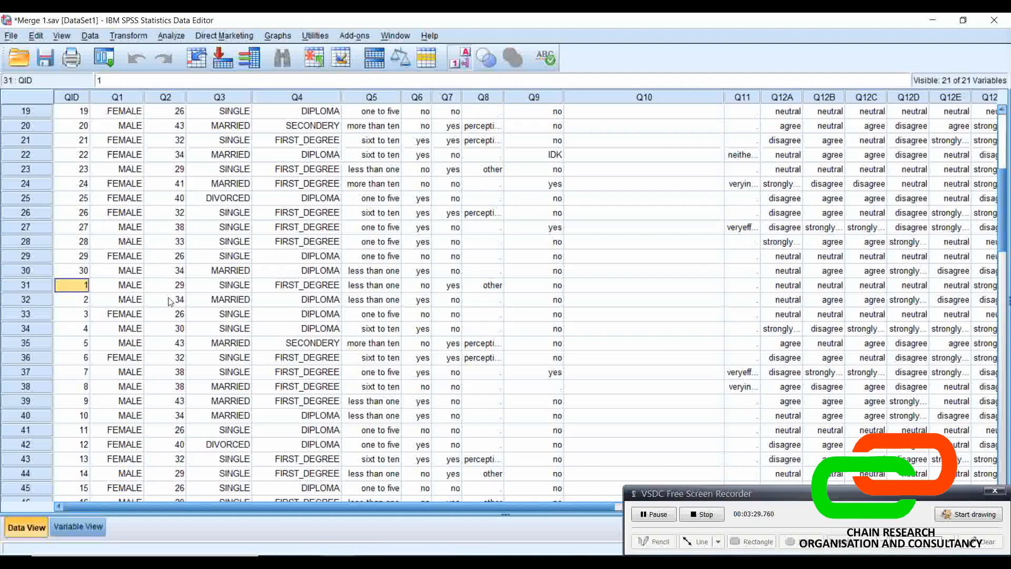
{"action": "scroll", "scroll_direction": "down", "scroll_amount": 3}
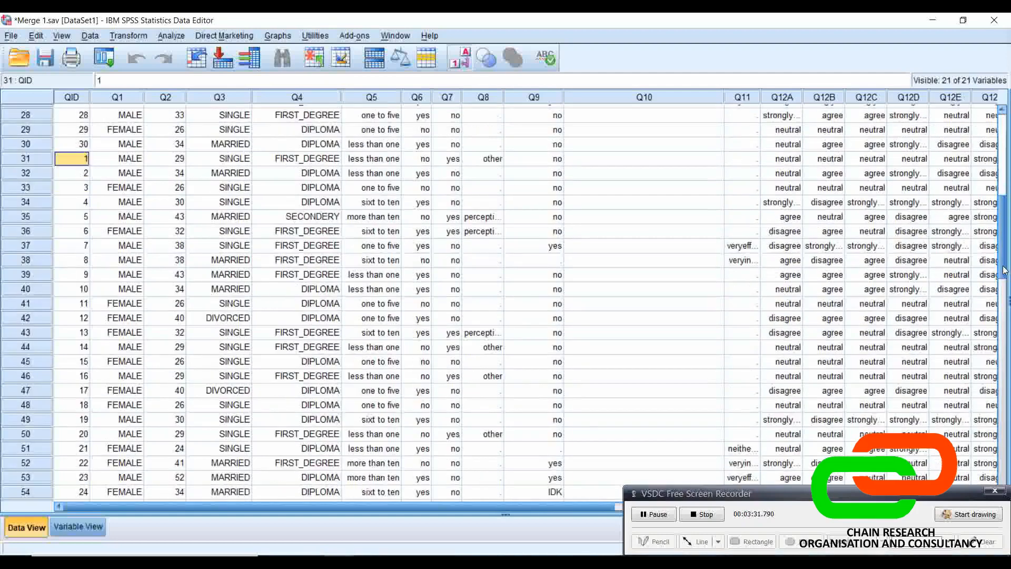
{"action": "scroll", "scroll_direction": "down", "scroll_amount": 3}
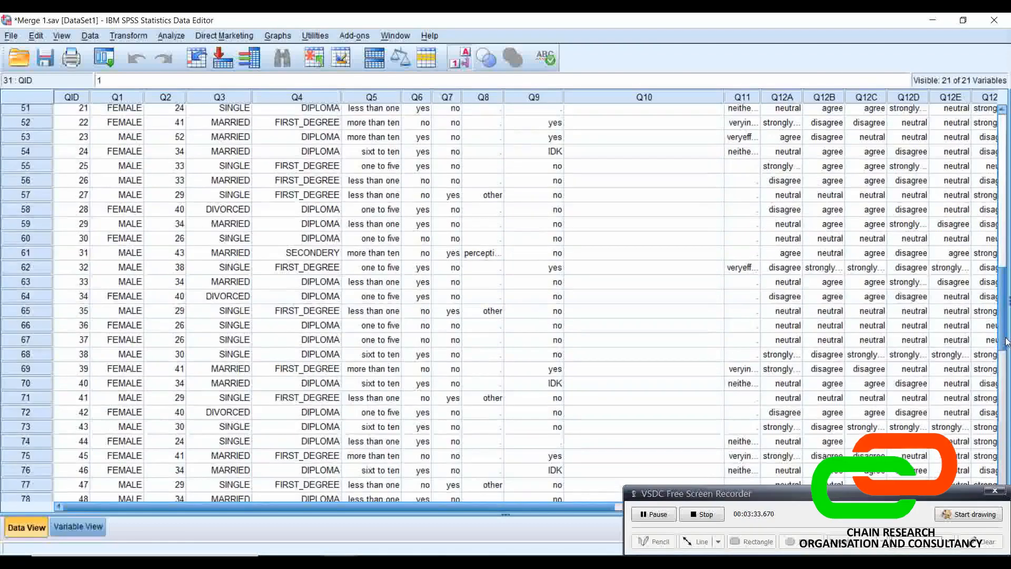
{"action": "scroll", "scroll_direction": "down", "scroll_amount": 3}
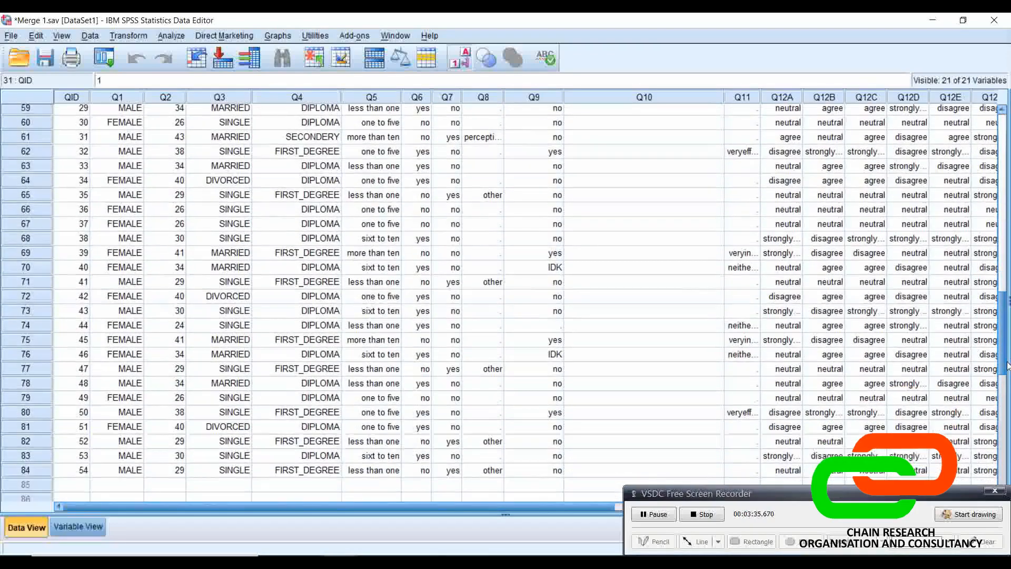
{"action": "scroll", "scroll_direction": "up", "scroll_amount": 3}
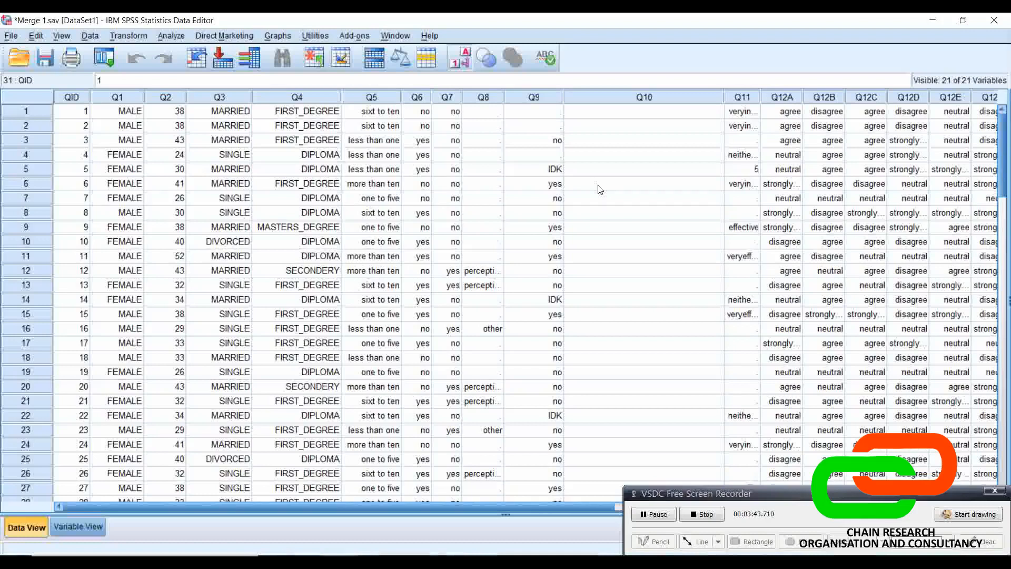
{"action": "mouse_move", "coordinate": [353, 31]}
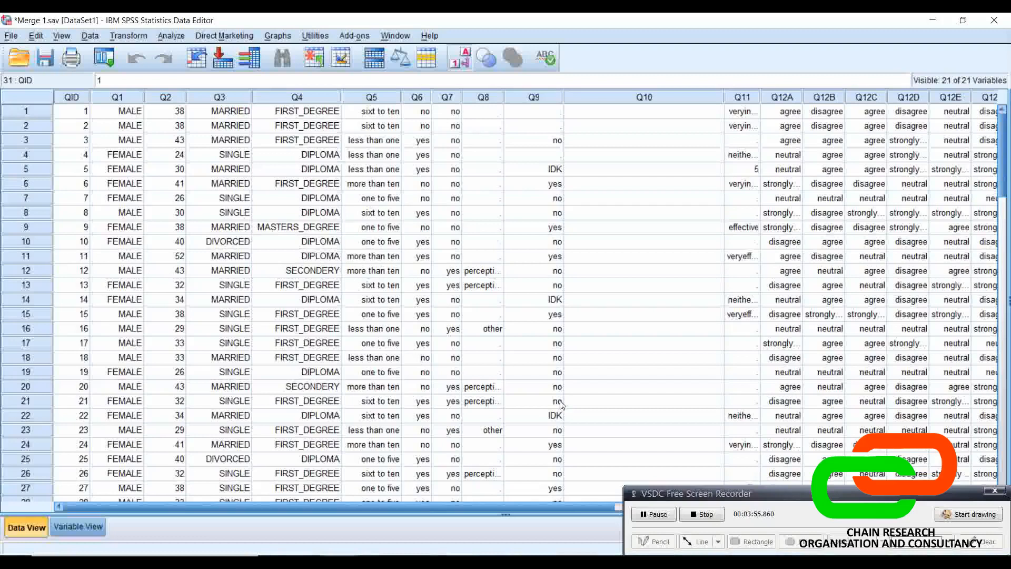
{"action": "mouse_move", "coordinate": [147, 354]}
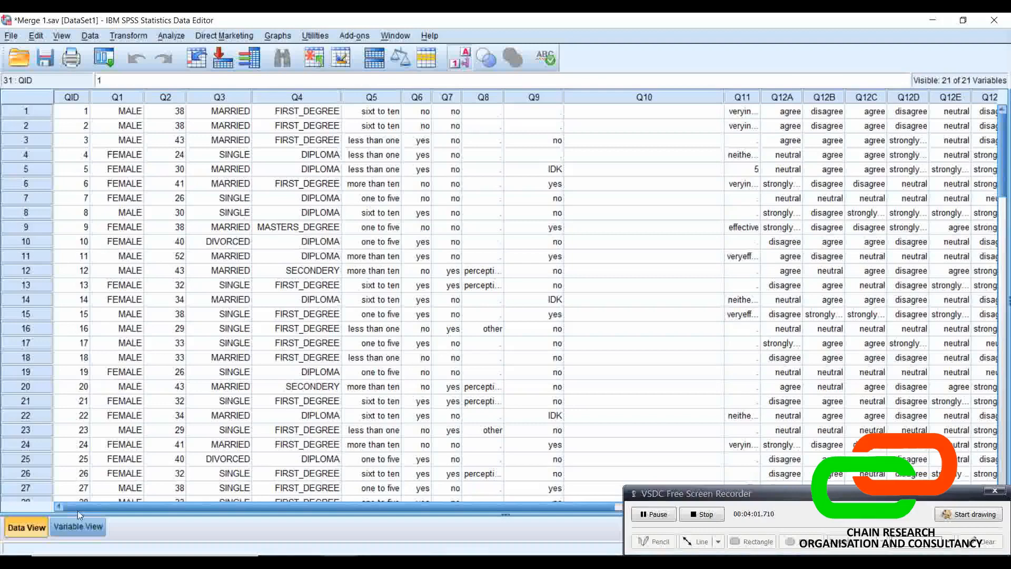
Switch to Variable View to see all 21 variable definitions.
{"action": "left_click", "coordinate": [78, 527]}
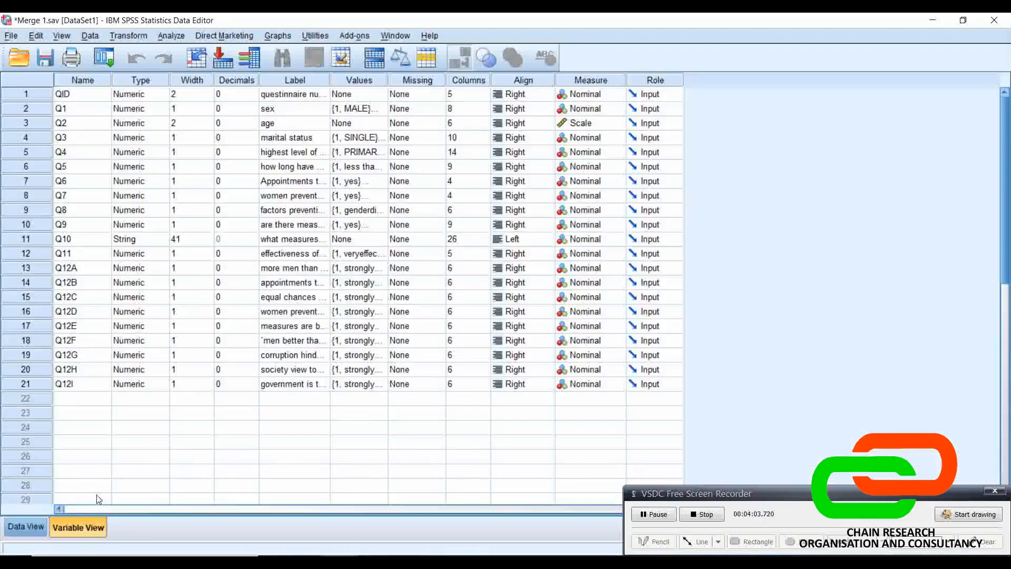
{"action": "mouse_move", "coordinate": [283, 194]}
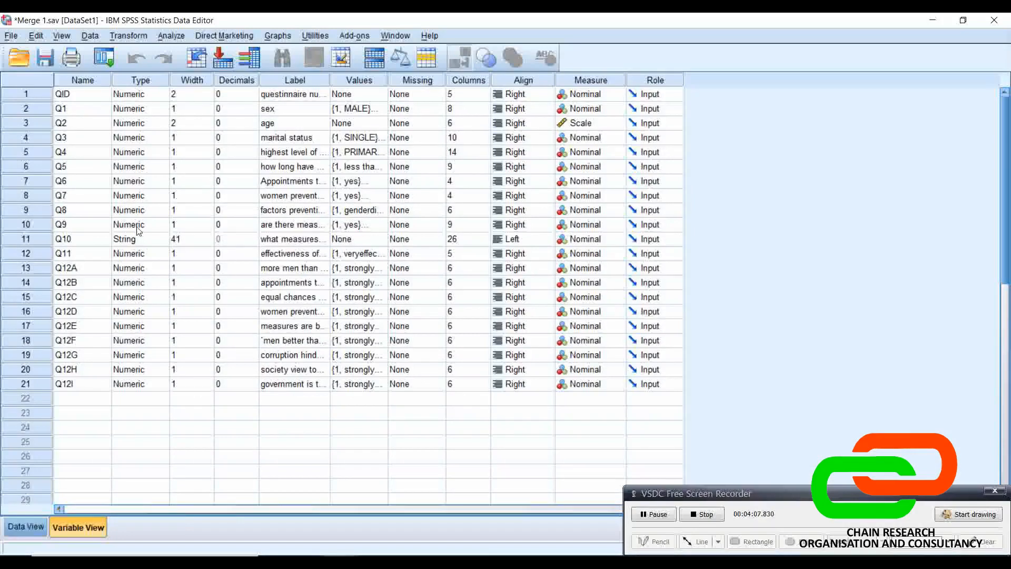
{"action": "mouse_move", "coordinate": [152, 118]}
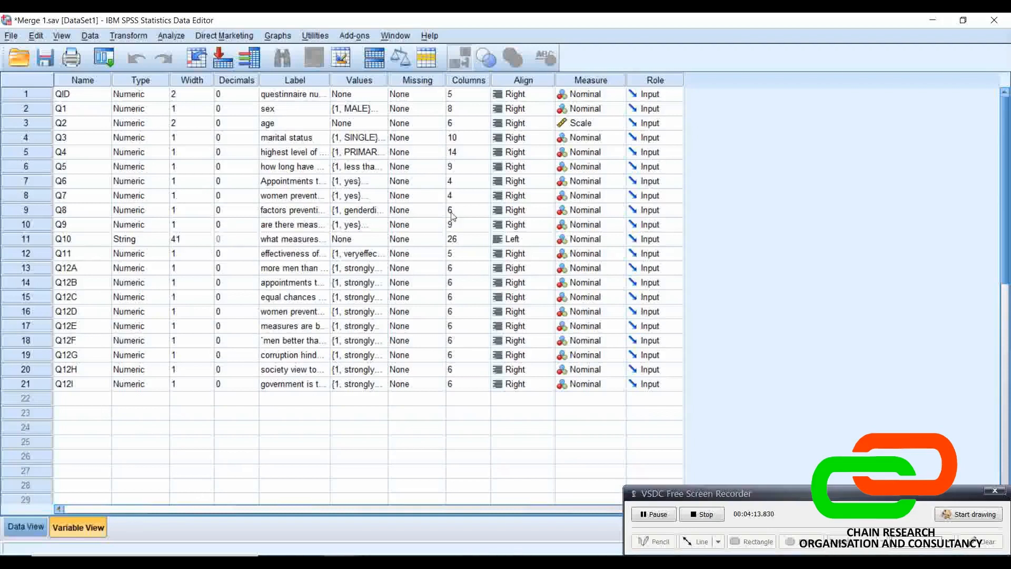
{"action": "mouse_move", "coordinate": [232, 425]}
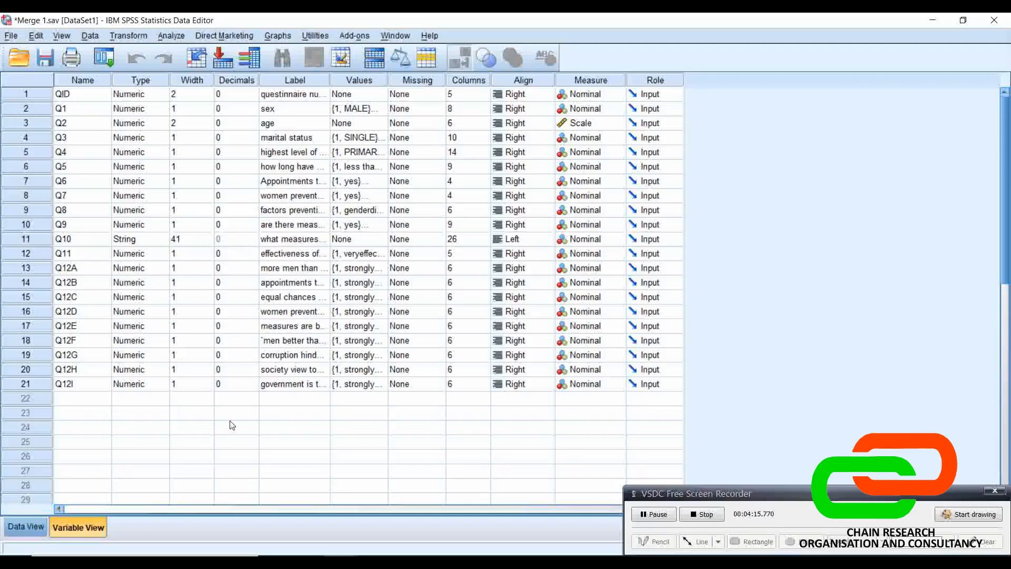
{"action": "mouse_move", "coordinate": [223, 411]}
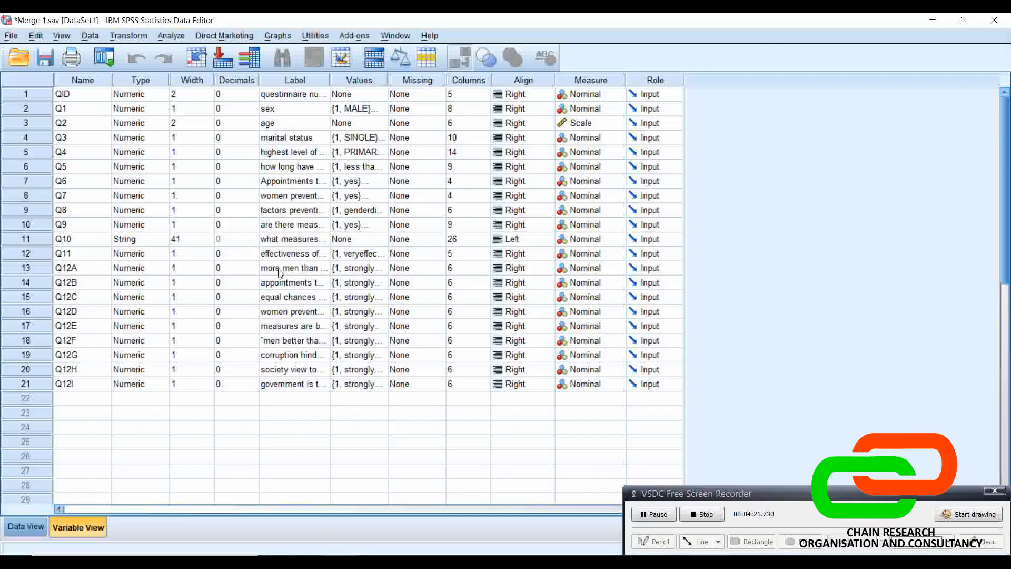
{"action": "mouse_move", "coordinate": [302, 208]}
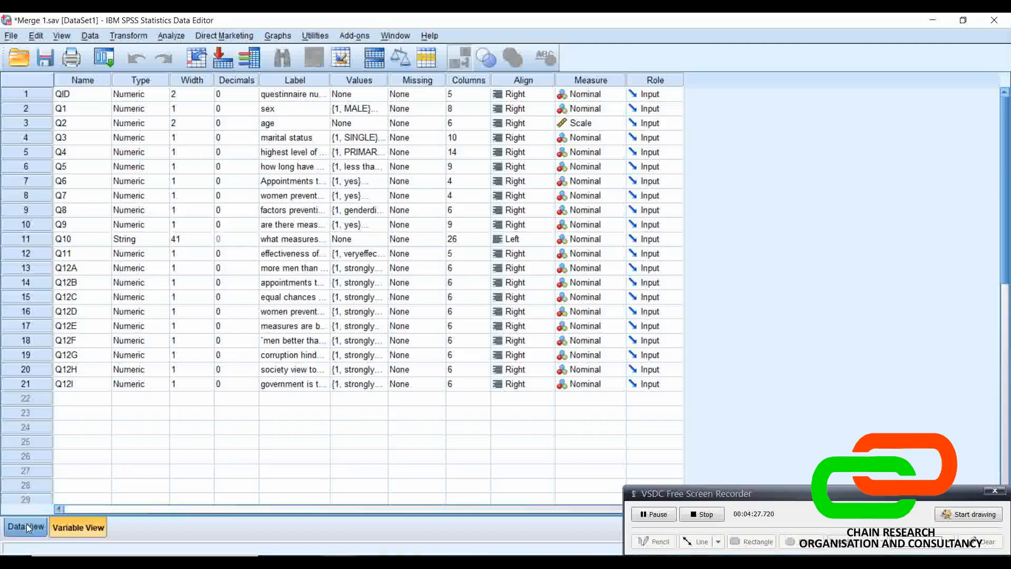
Repeat Add Cases with merge 2.sav, confirm no unpaired variables, and close the dialog.
{"action": "left_click", "coordinate": [90, 35]}
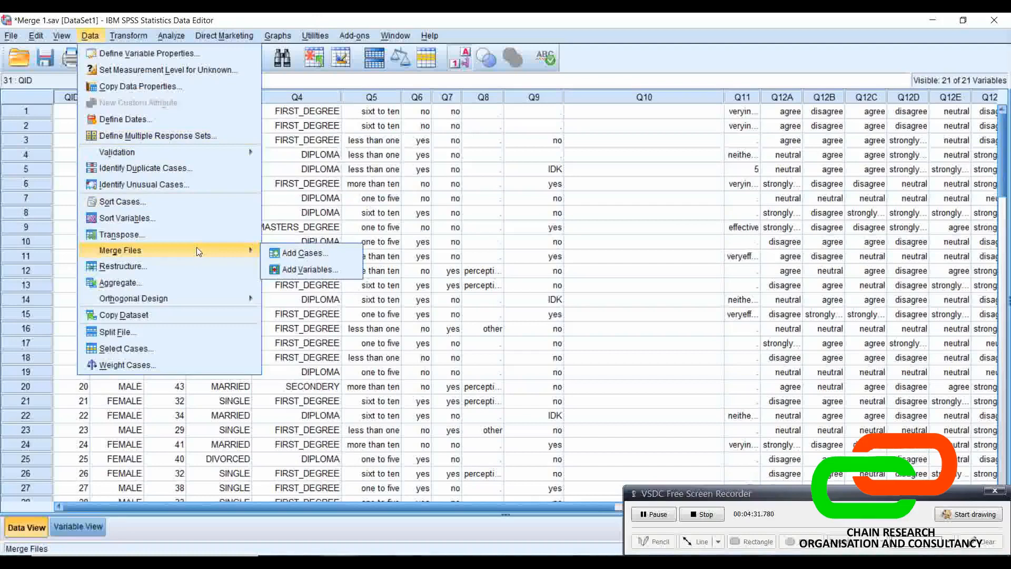
{"action": "left_click", "coordinate": [304, 252]}
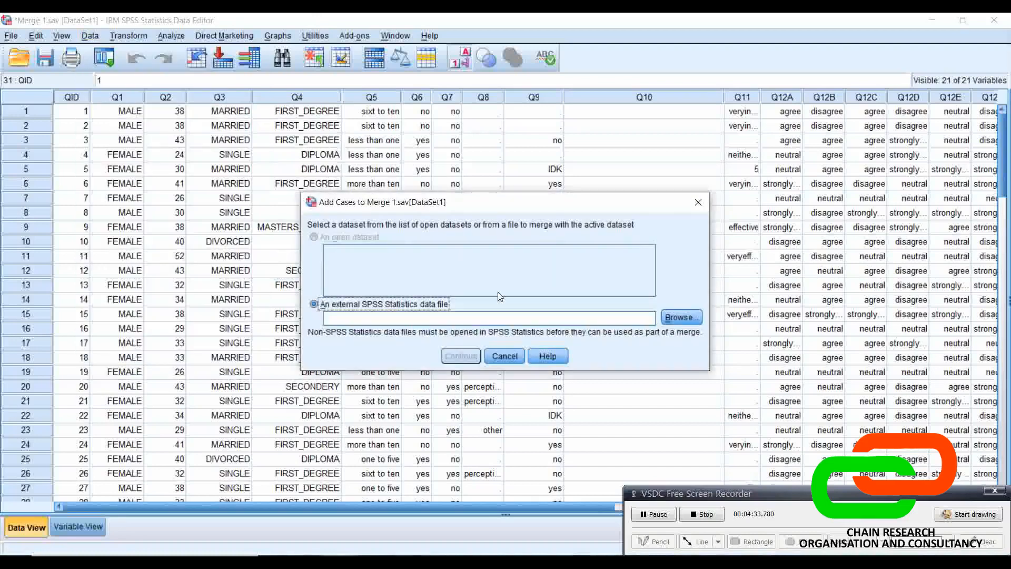
{"action": "left_click", "coordinate": [678, 317]}
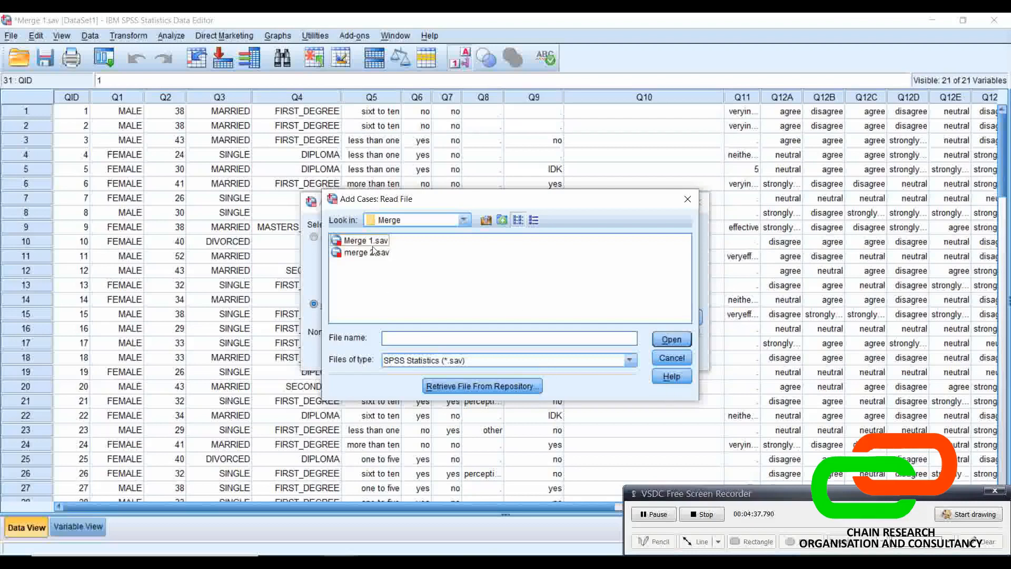
{"action": "left_click", "coordinate": [368, 252]}
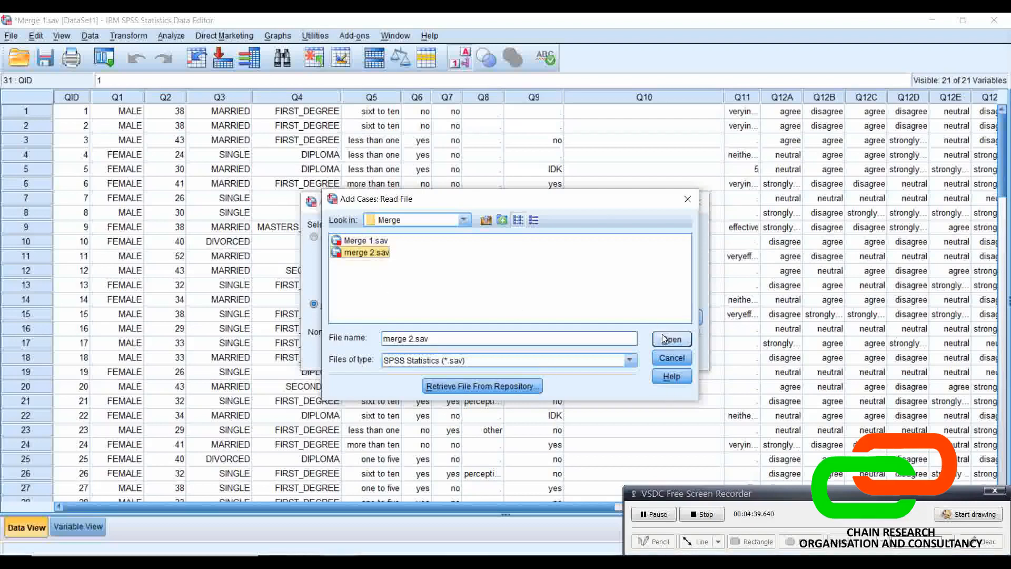
{"action": "left_click", "coordinate": [671, 339]}
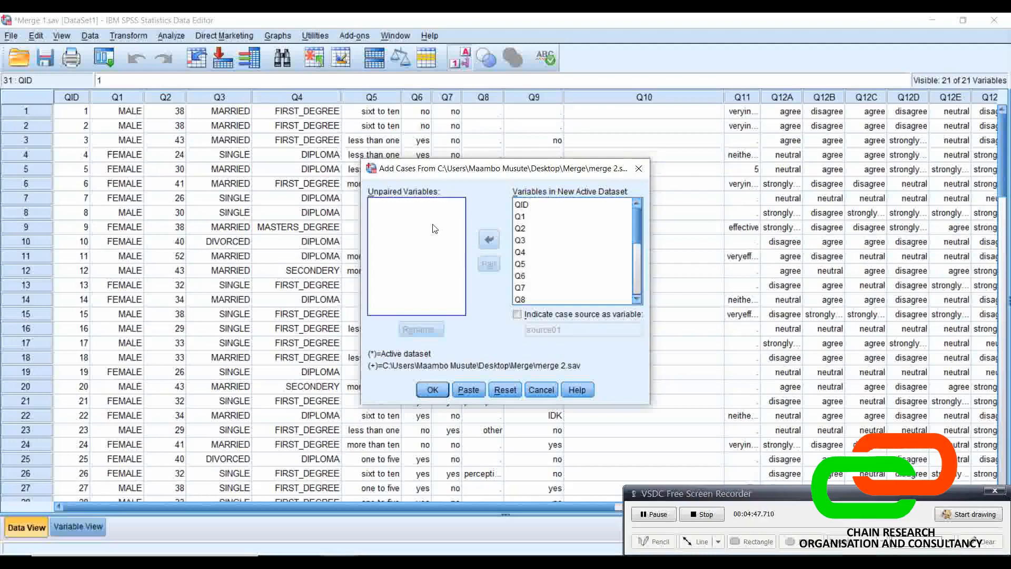
{"action": "mouse_move", "coordinate": [430, 250]}
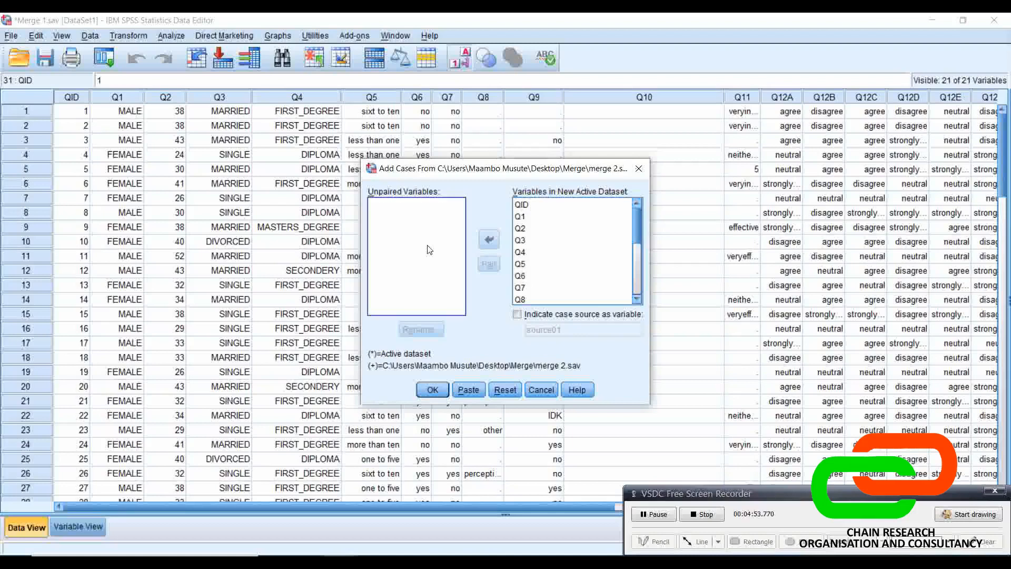
{"action": "mouse_move", "coordinate": [414, 242]}
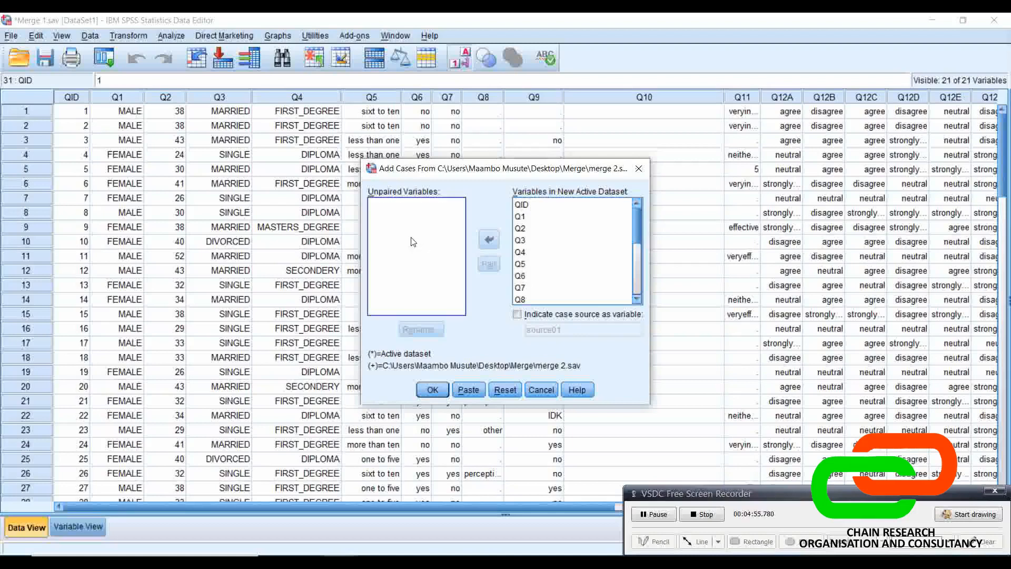
{"action": "mouse_move", "coordinate": [419, 240]}
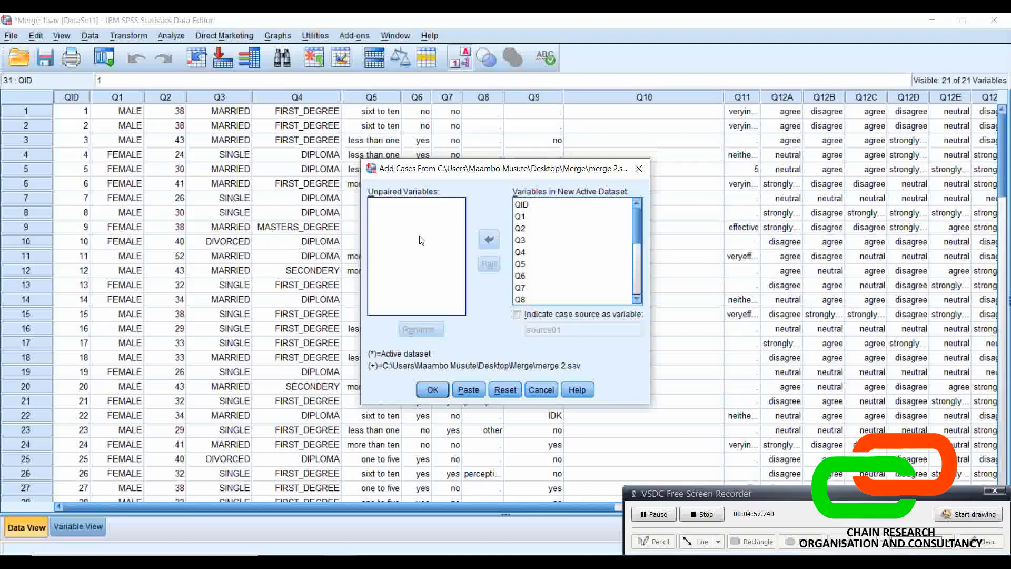
{"action": "mouse_move", "coordinate": [404, 218]}
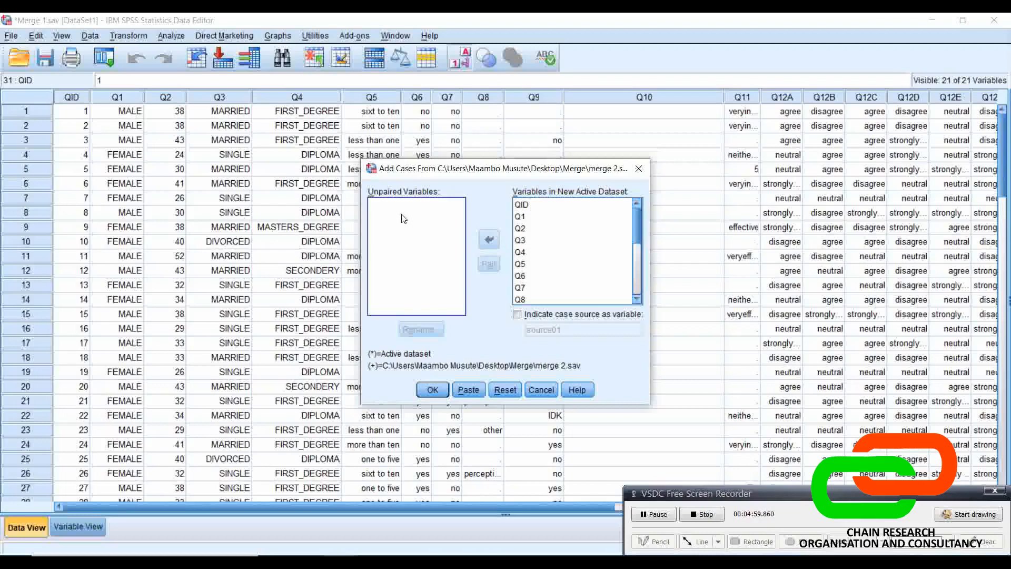
{"action": "mouse_move", "coordinate": [477, 258]}
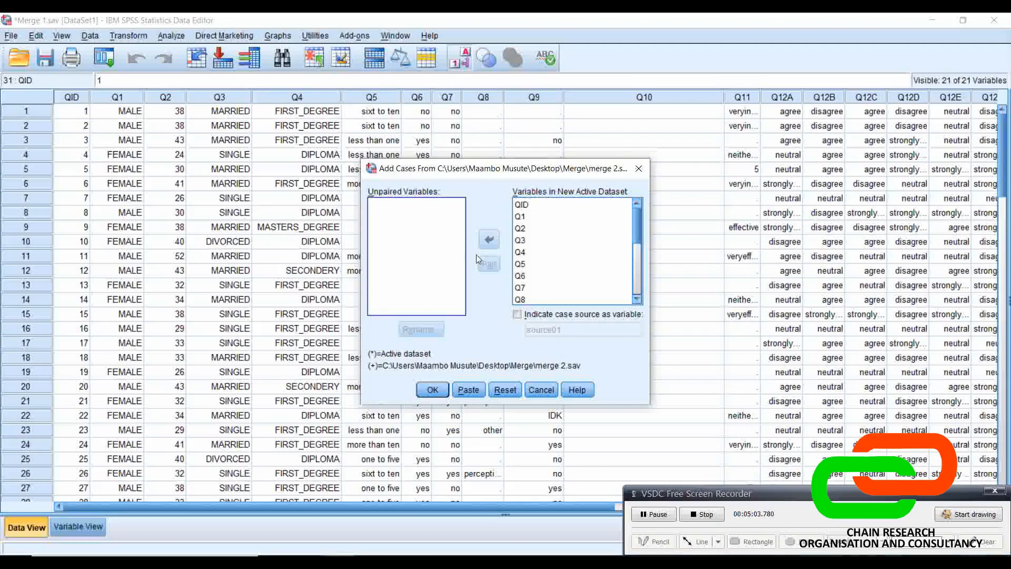
{"action": "mouse_move", "coordinate": [341, 367]}
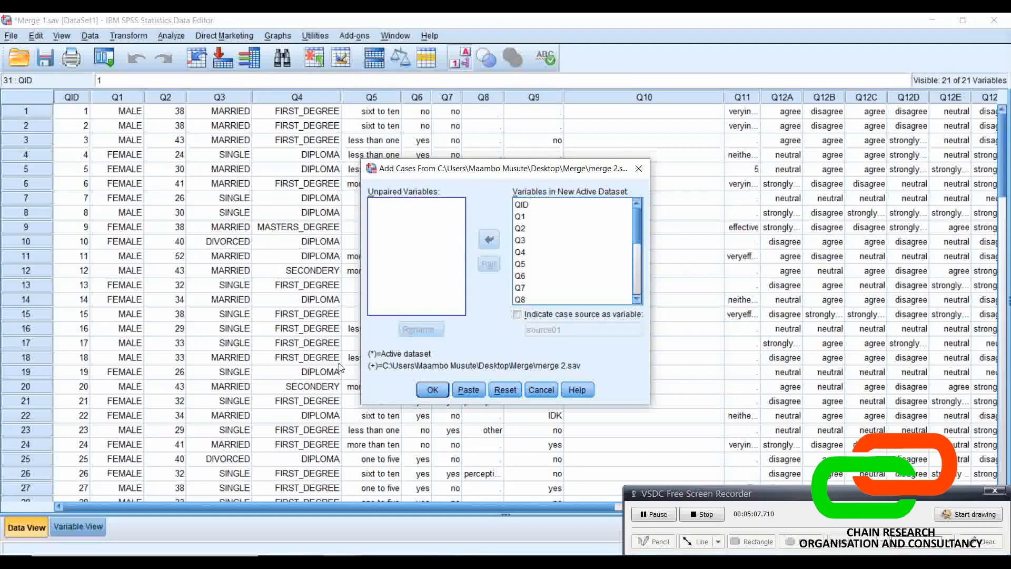
{"action": "left_click", "coordinate": [431, 390]}
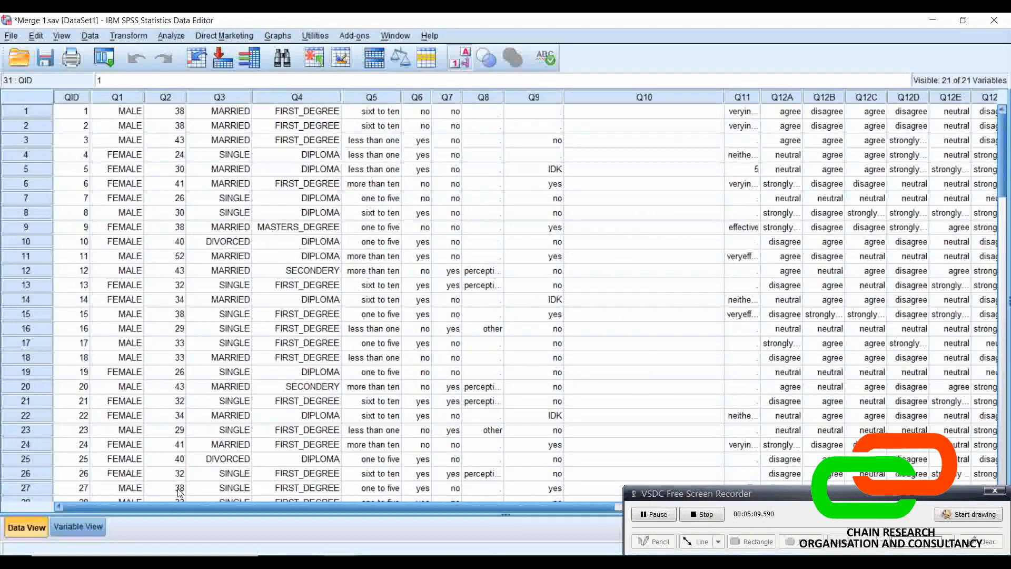
Return to Data View and open Analyze > Descriptive Statistics.
{"action": "left_click", "coordinate": [77, 527]}
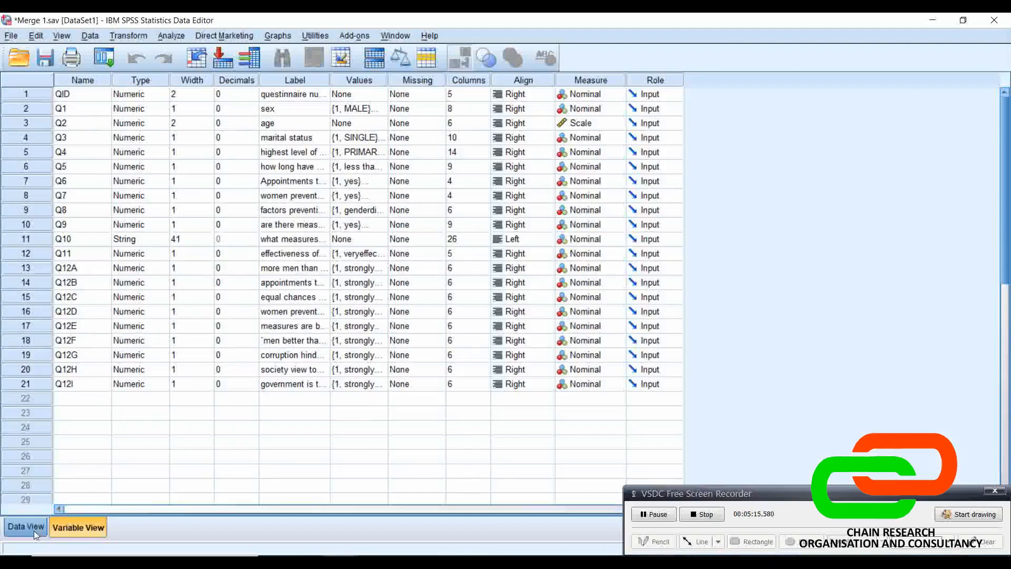
{"action": "left_click", "coordinate": [25, 526]}
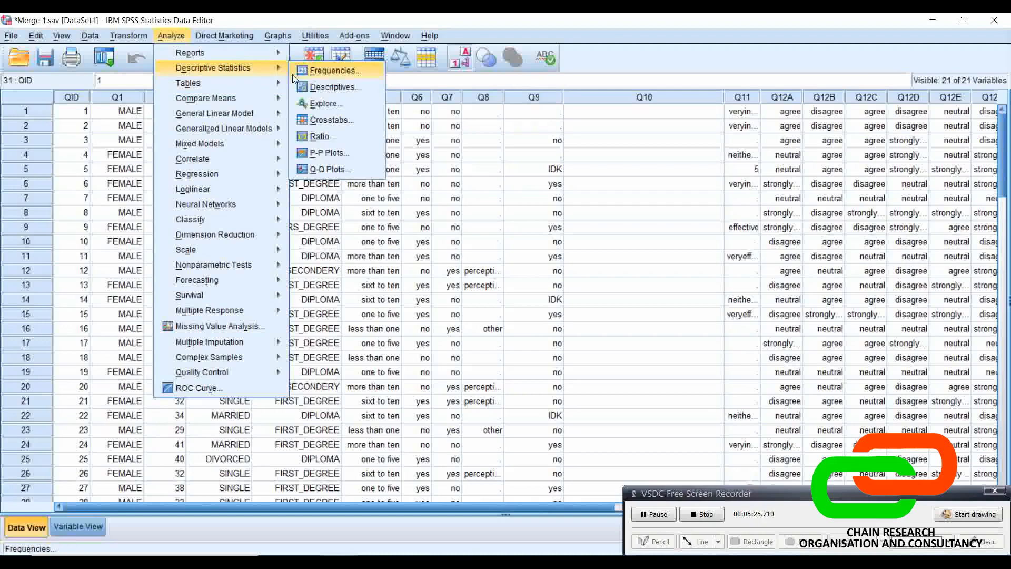
Run Frequencies on marital status [Q3] with a pie chart.
{"action": "left_click", "coordinate": [333, 70]}
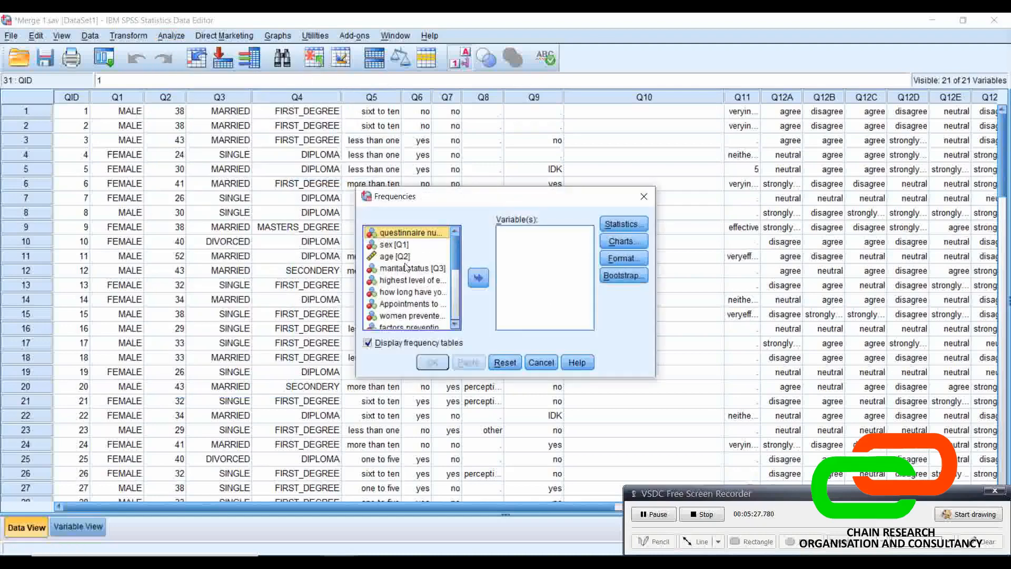
{"action": "left_click", "coordinate": [411, 269]}
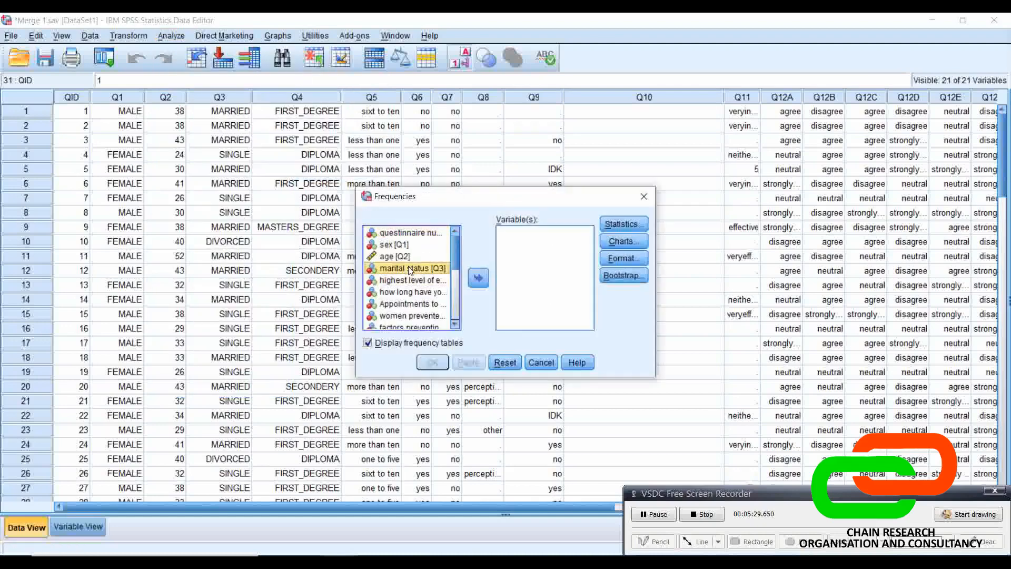
{"action": "left_click", "coordinate": [478, 277]}
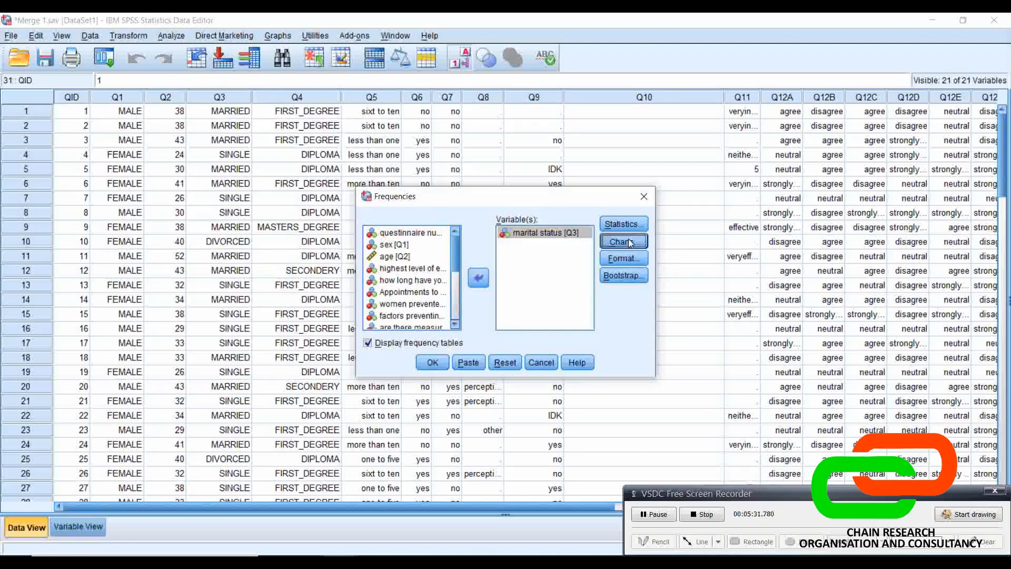
{"action": "left_click", "coordinate": [622, 240]}
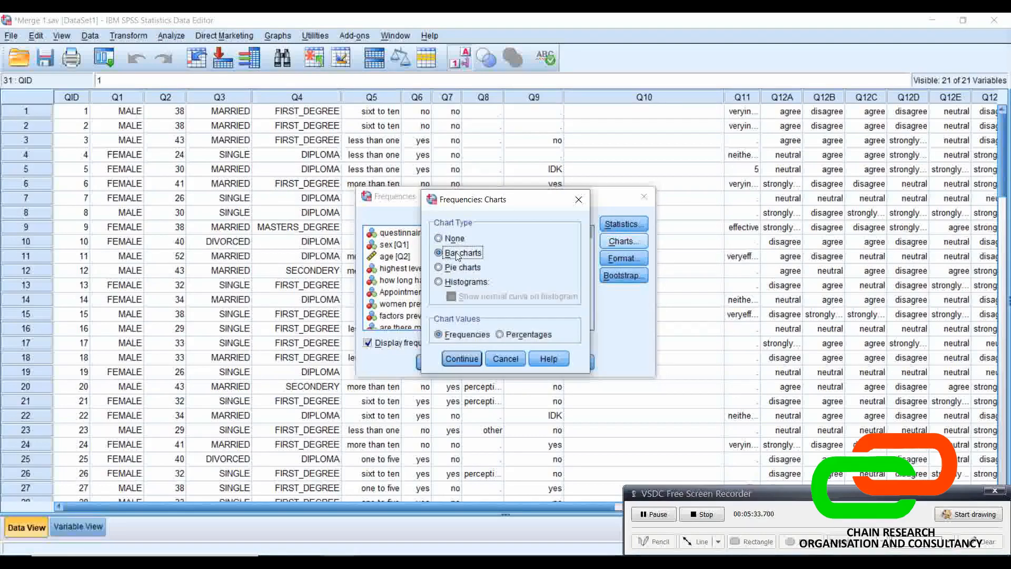
{"action": "left_click", "coordinate": [440, 267]}
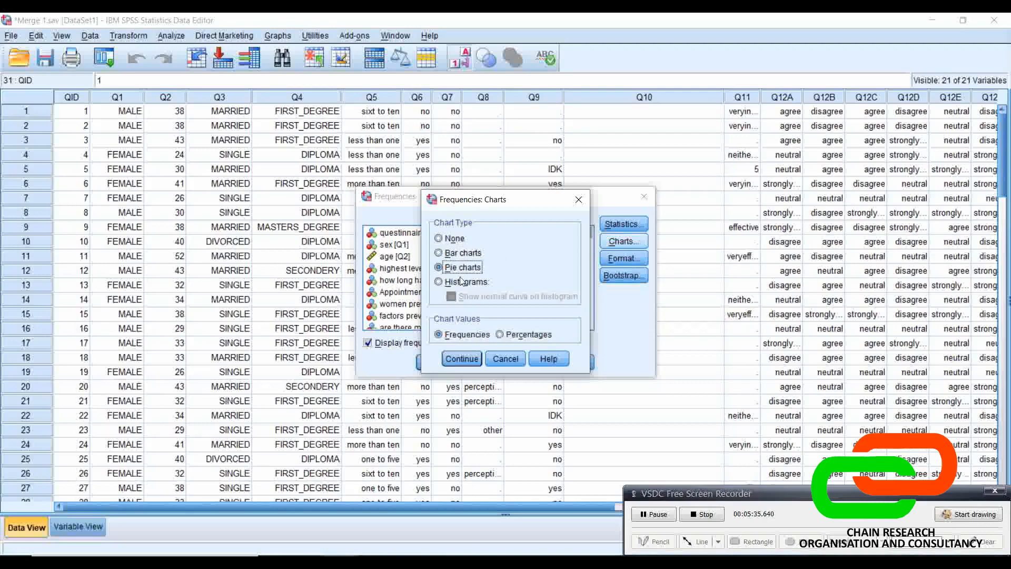
{"action": "left_click", "coordinate": [460, 358]}
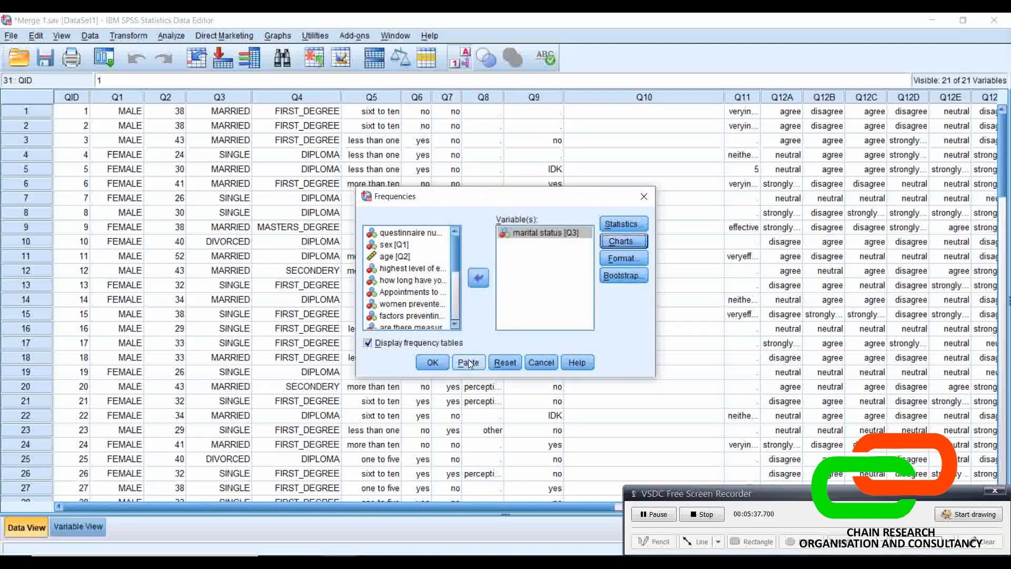
{"action": "left_click", "coordinate": [431, 362]}
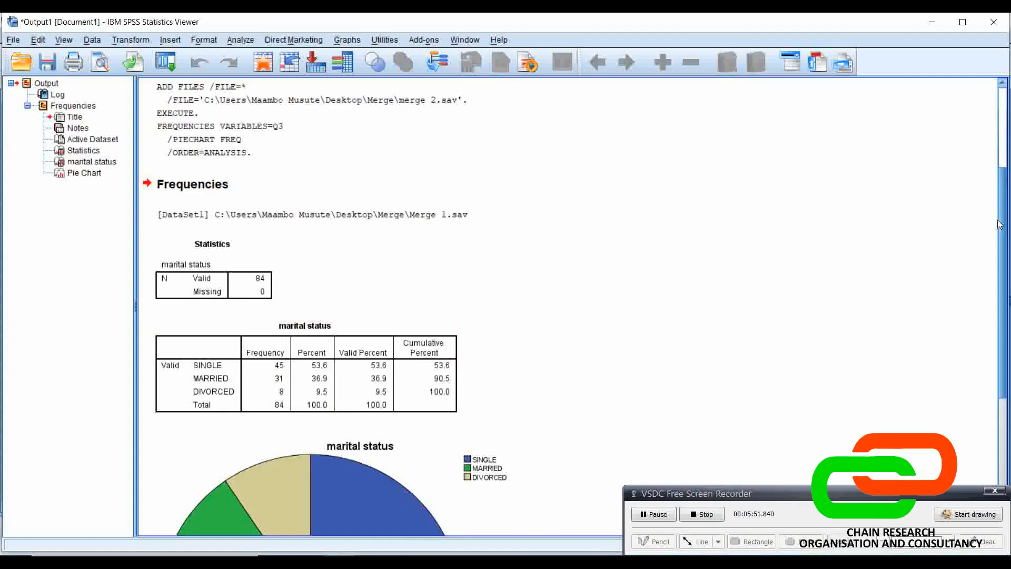
Copy the marital status frequency table from the SPSS output, then launch Excel.
{"action": "scroll", "scroll_direction": "down", "scroll_amount": 3}
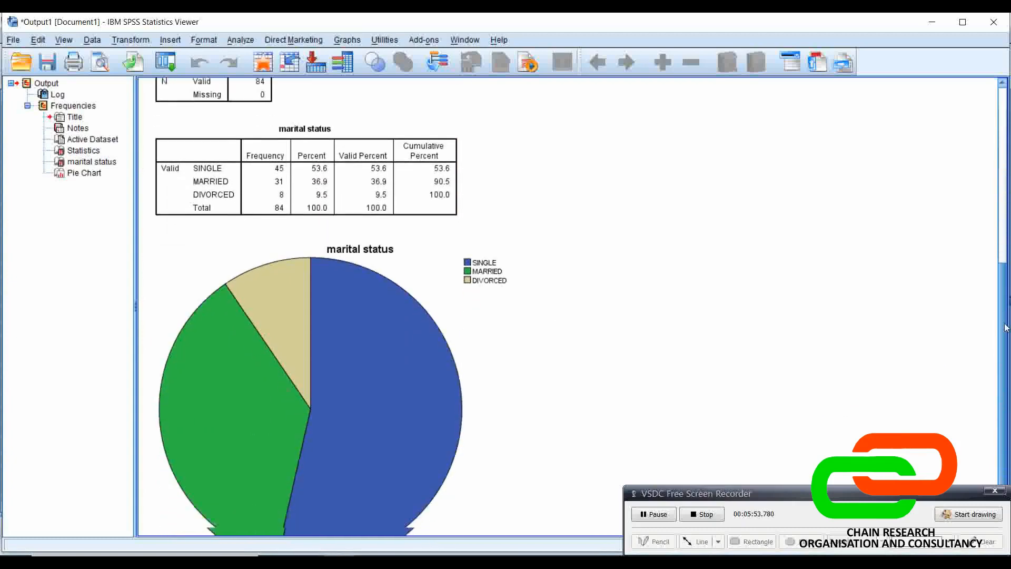
{"action": "scroll", "scroll_direction": "up", "scroll_amount": 3}
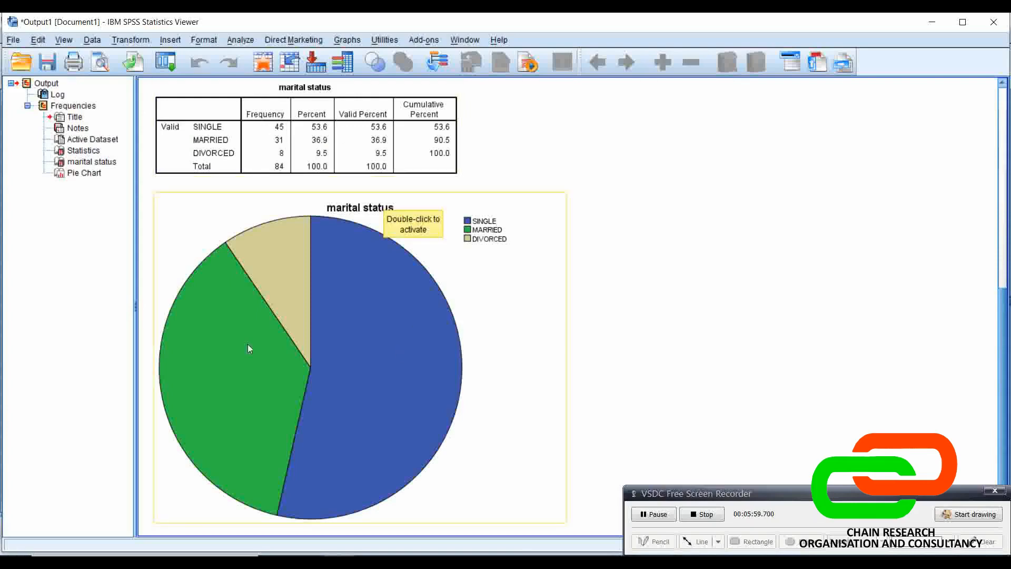
{"action": "mouse_move", "coordinate": [652, 314]}
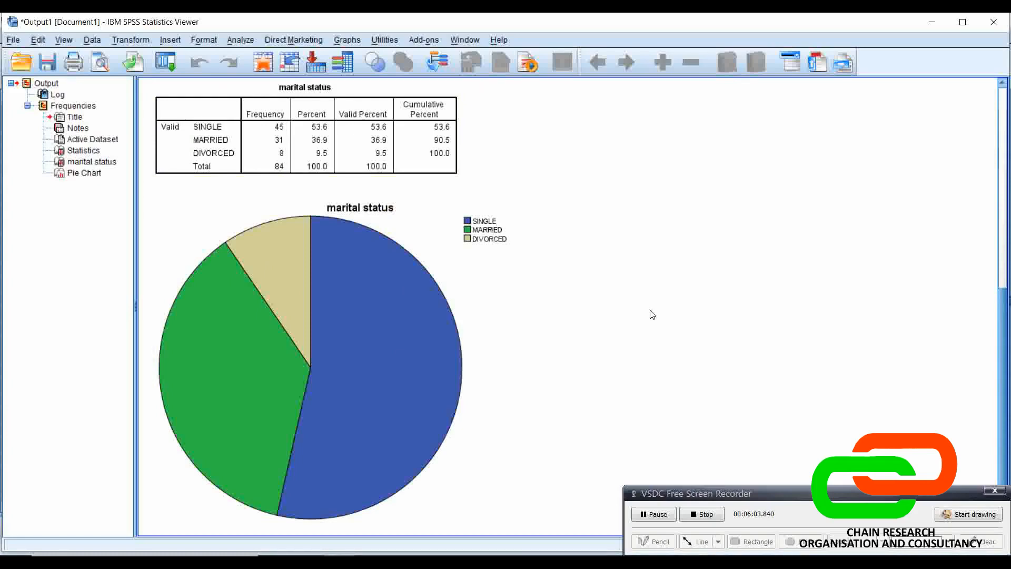
{"action": "left_click", "coordinate": [308, 286]}
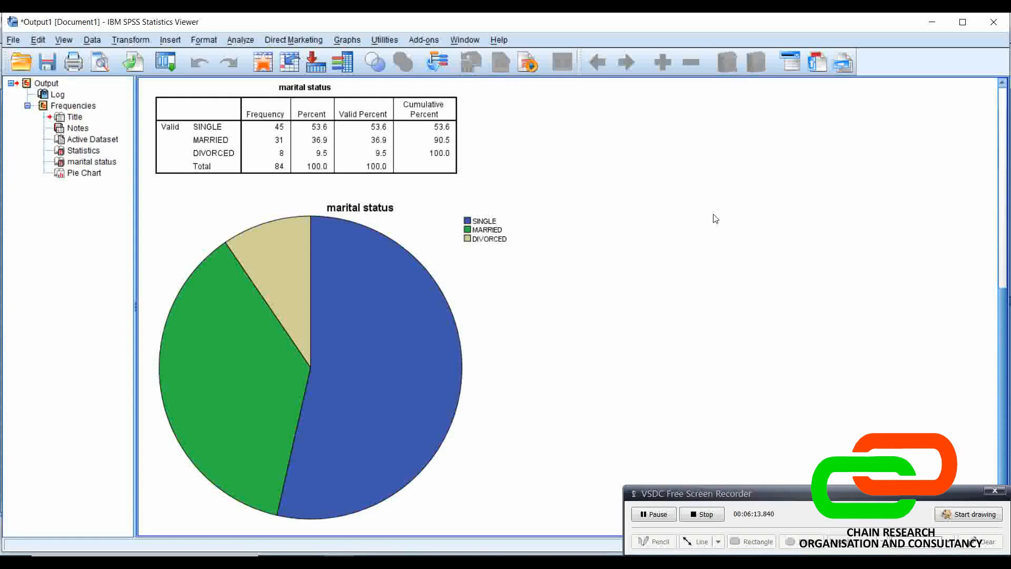
{"action": "mouse_move", "coordinate": [548, 159]}
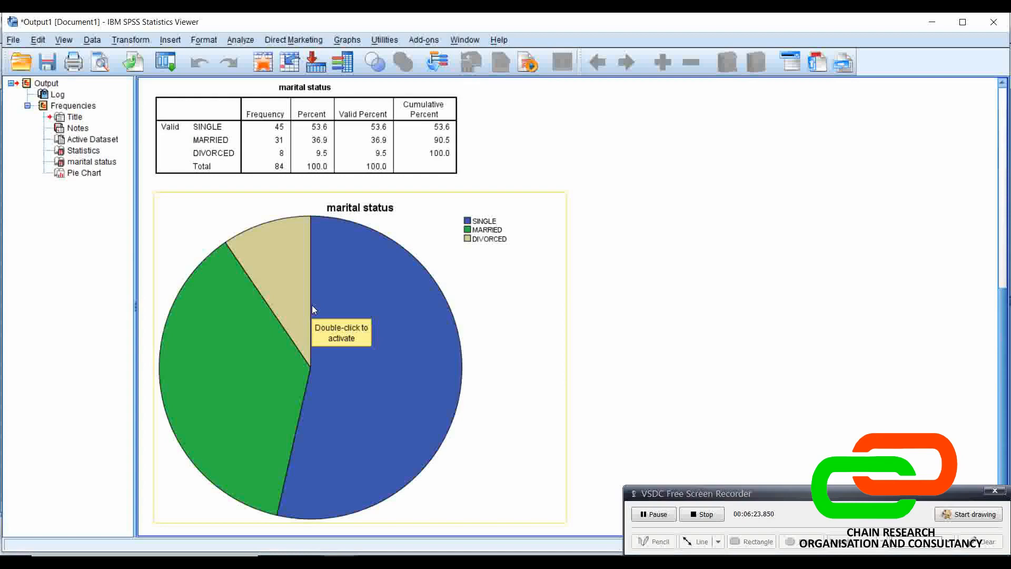
{"action": "mouse_move", "coordinate": [287, 166]}
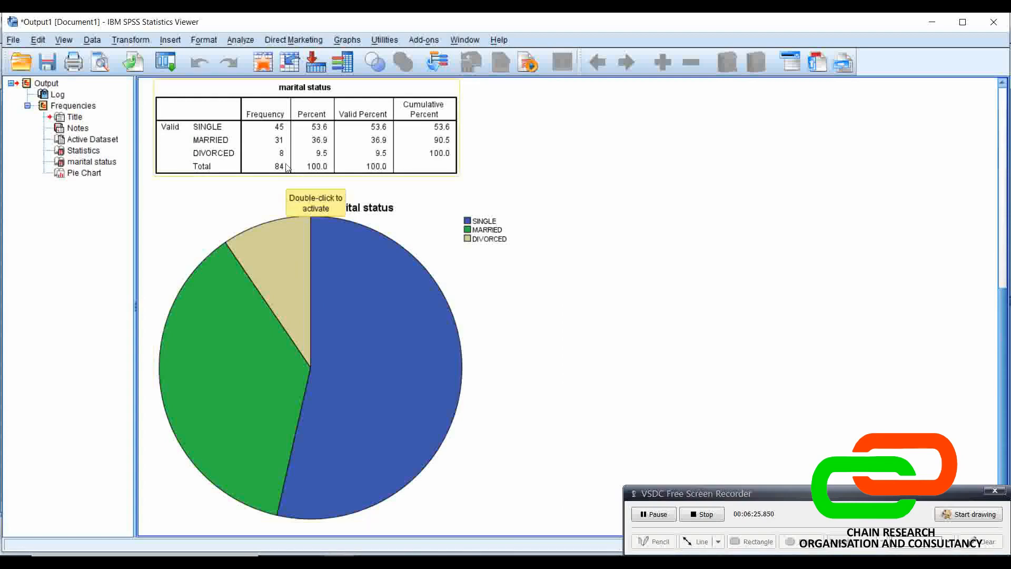
{"action": "right_click", "coordinate": [280, 165]}
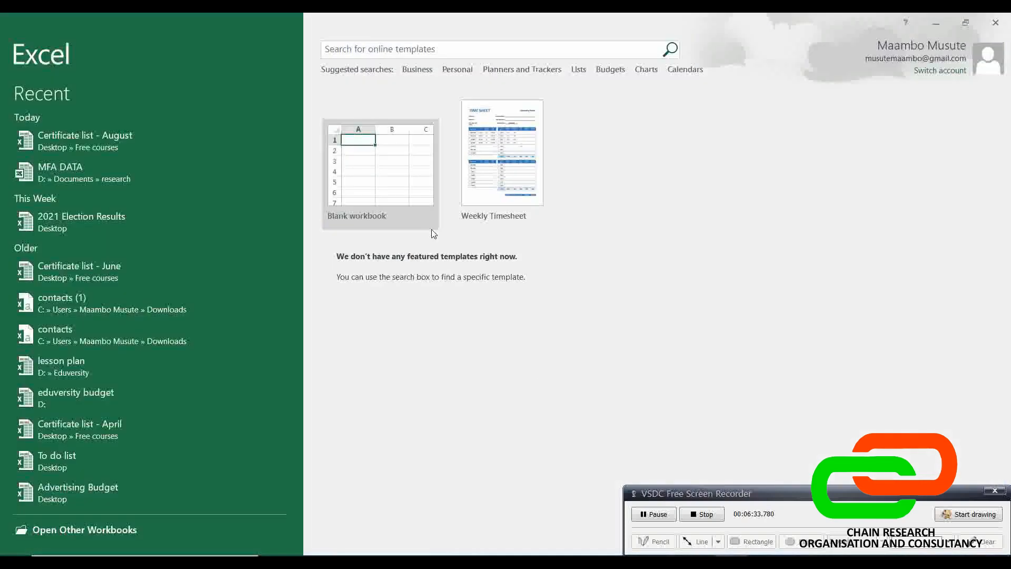
Paste the SPSS frequency table into a new blank workbook at cell F7.
{"action": "left_click", "coordinate": [380, 171]}
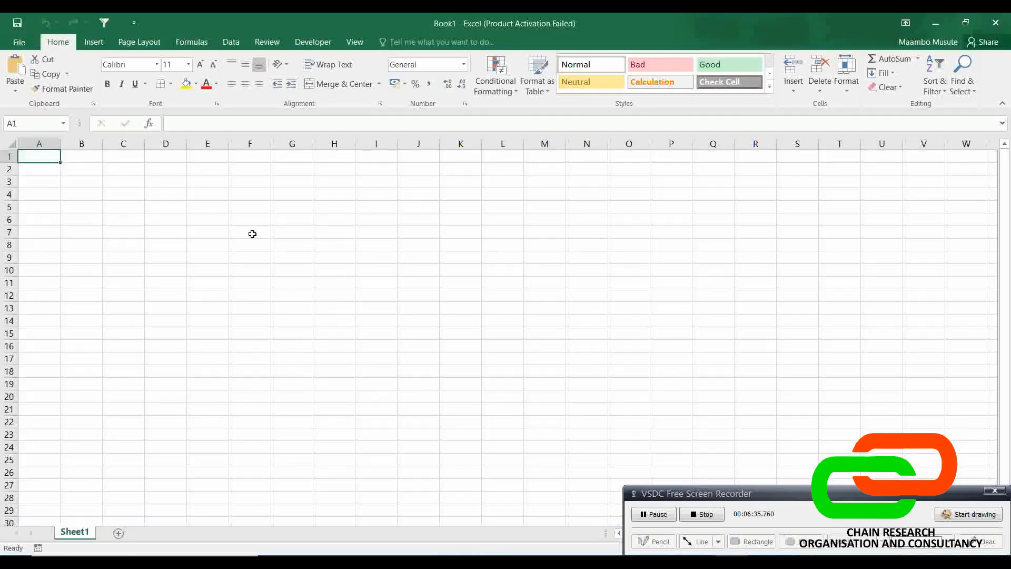
{"action": "right_click", "coordinate": [250, 233]}
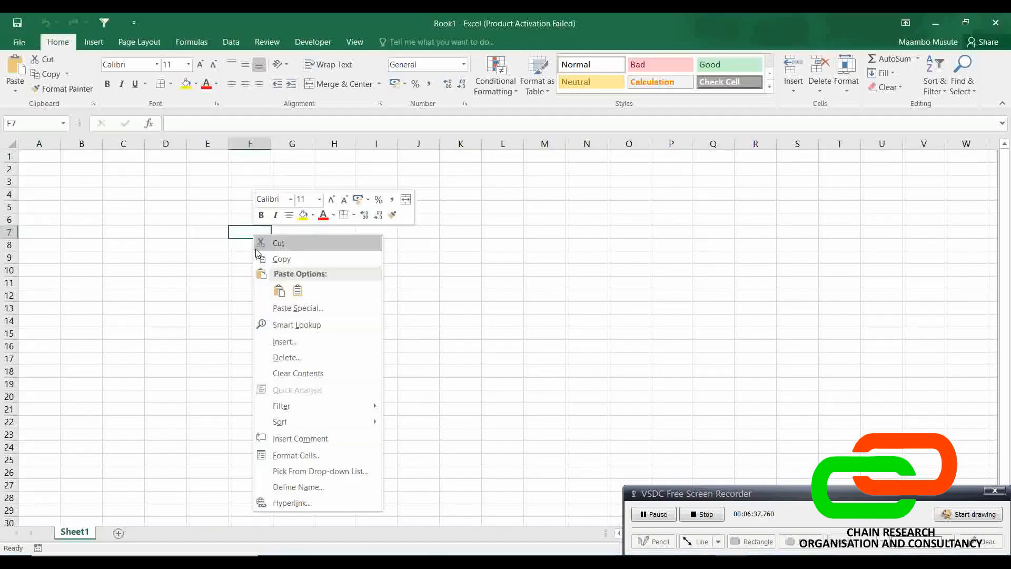
{"action": "left_click", "coordinate": [280, 289]}
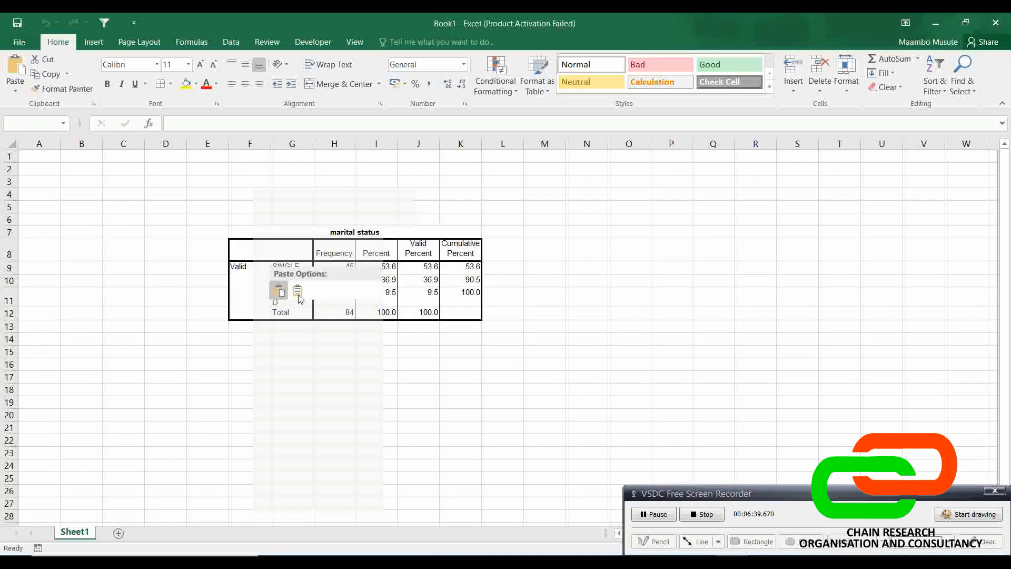
{"action": "left_click", "coordinate": [279, 290]}
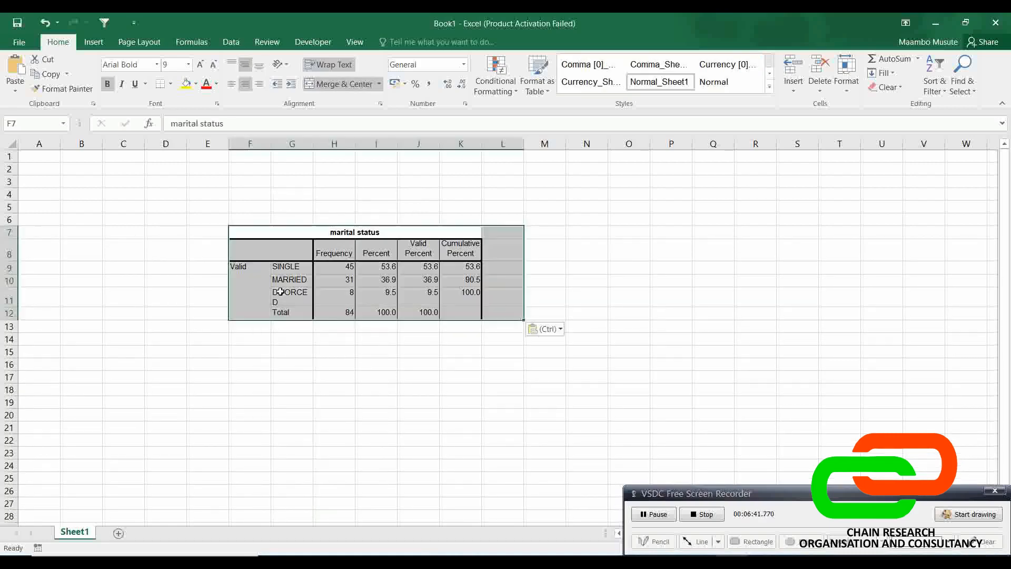
{"action": "left_click", "coordinate": [376, 415]}
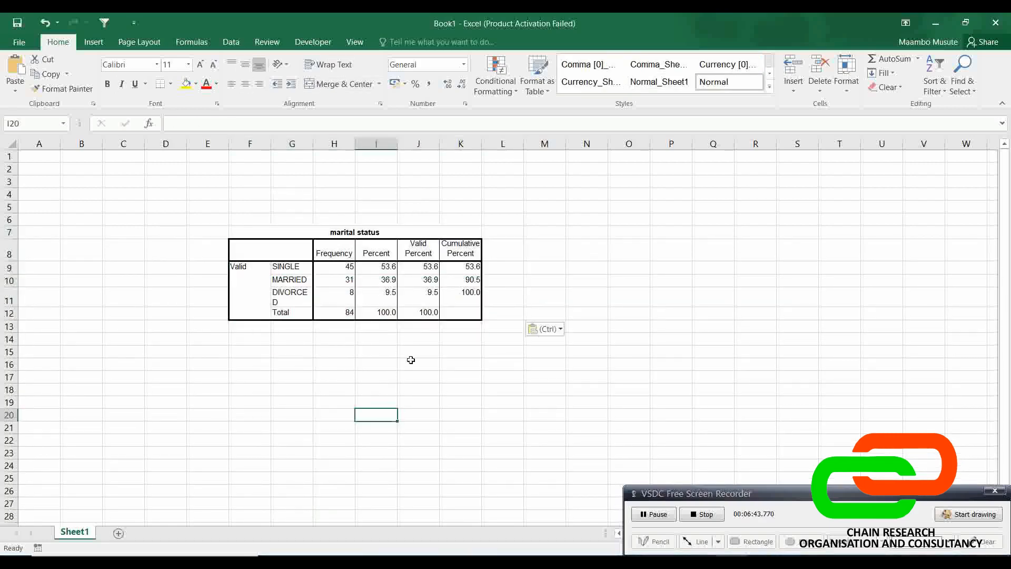
{"action": "left_click", "coordinate": [418, 292]}
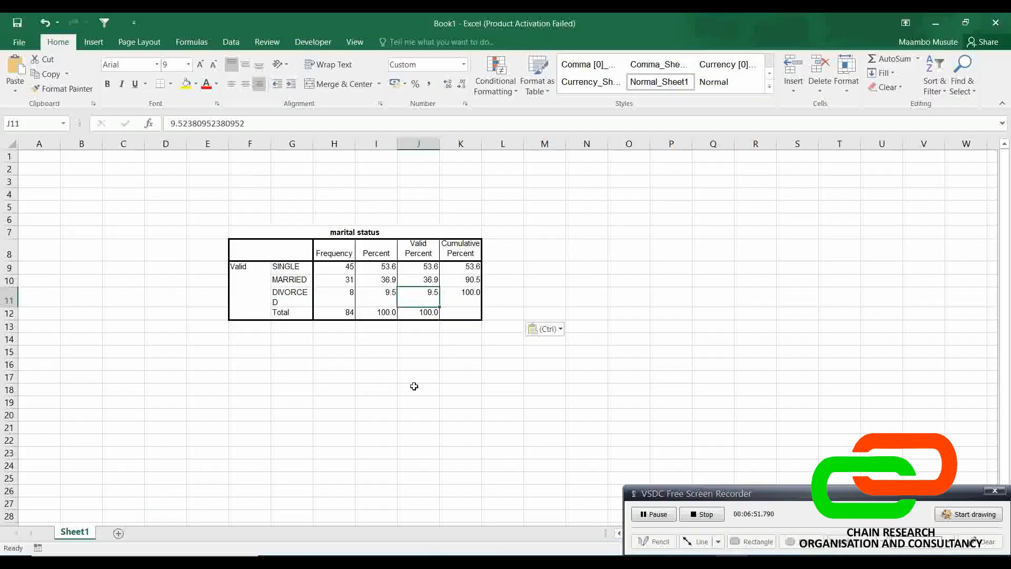
{"action": "mouse_move", "coordinate": [316, 317]}
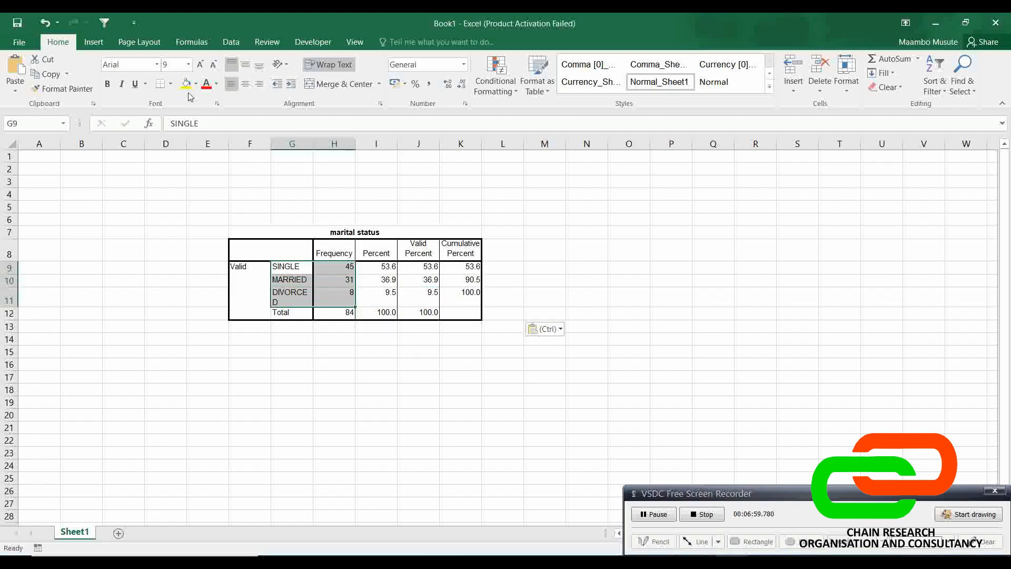
Insert a 3-D pie chart of the marital status frequencies.
{"action": "left_click", "coordinate": [93, 41]}
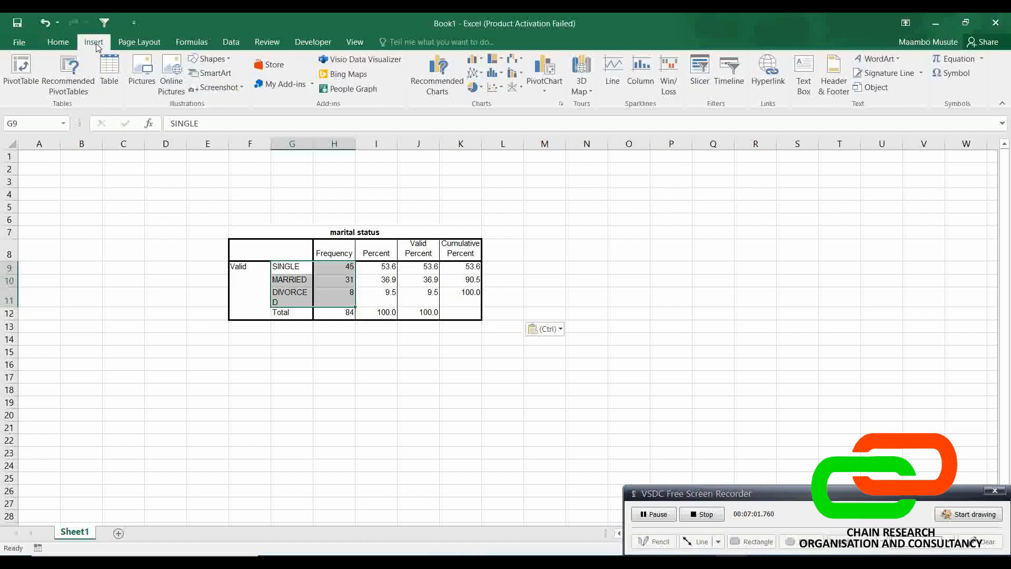
{"action": "mouse_move", "coordinate": [476, 91]}
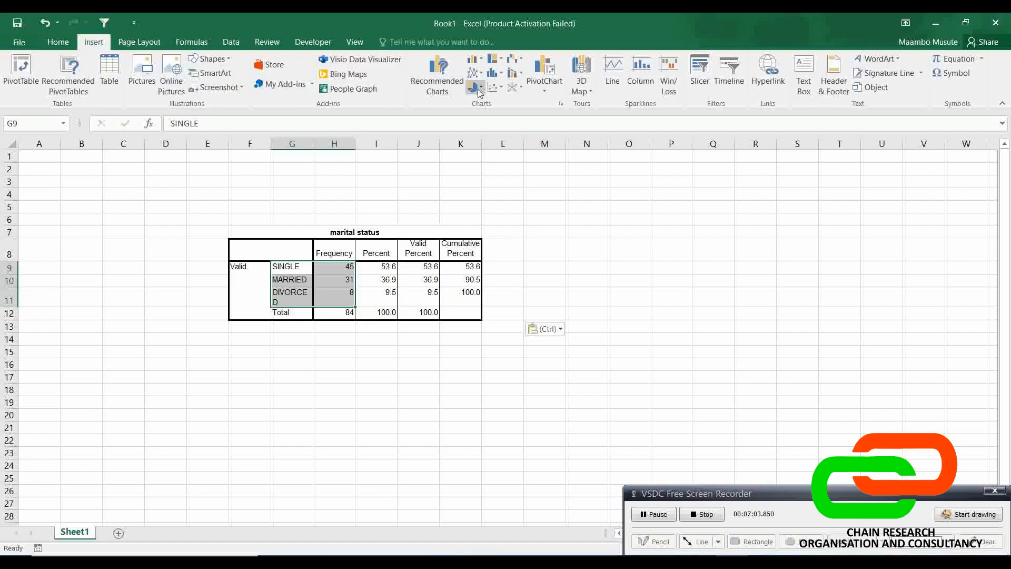
{"action": "left_click", "coordinate": [475, 87]}
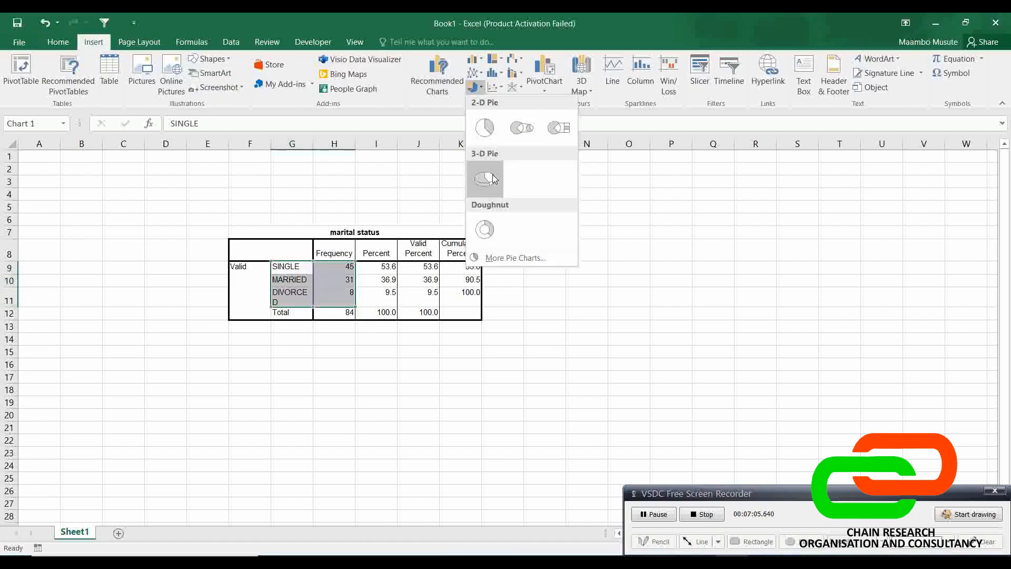
{"action": "left_click", "coordinate": [485, 179]}
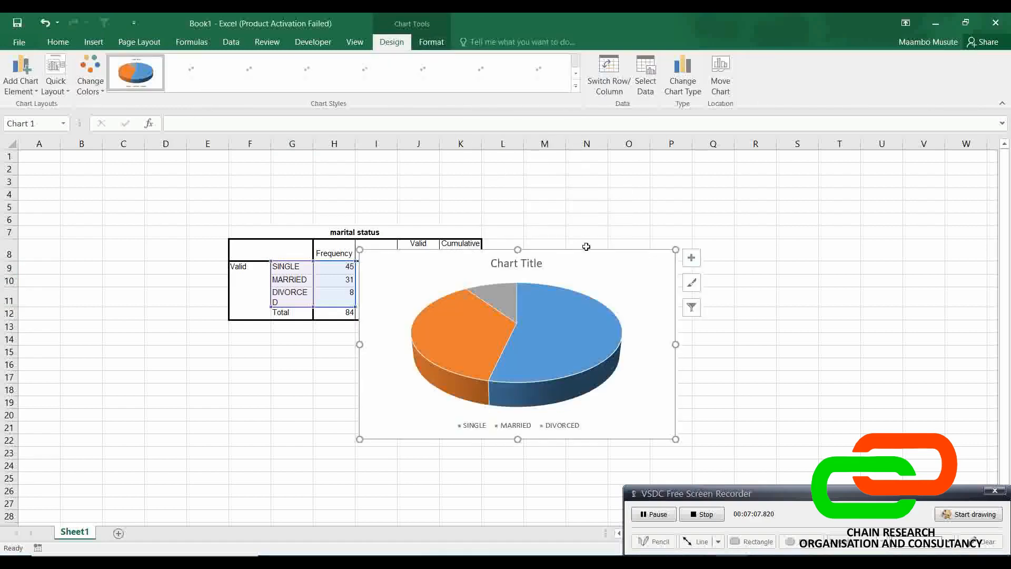
Enable data labels on the pie chart and try a bold-title chart style.
{"action": "left_click", "coordinate": [568, 341]}
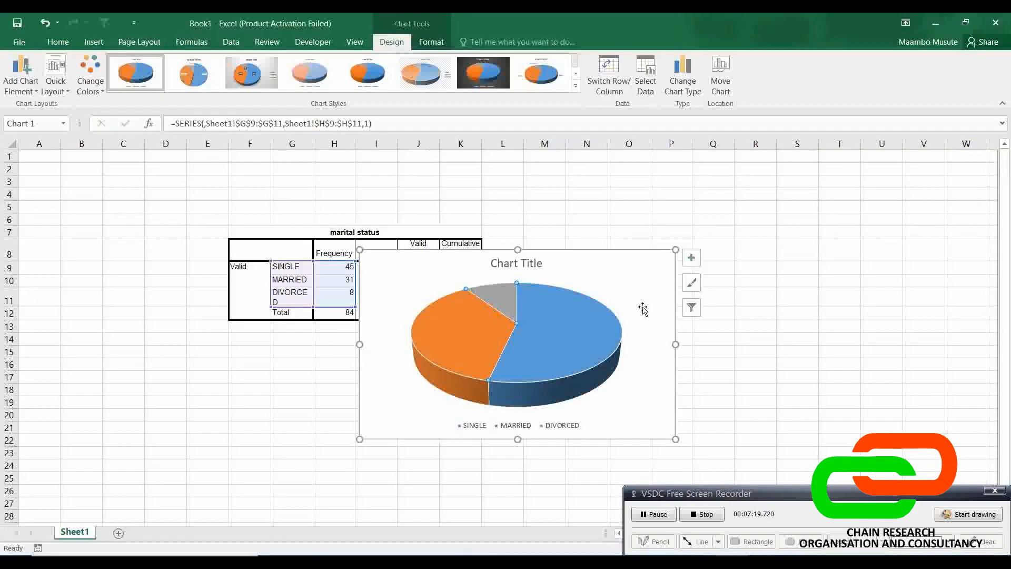
{"action": "mouse_move", "coordinate": [683, 258]}
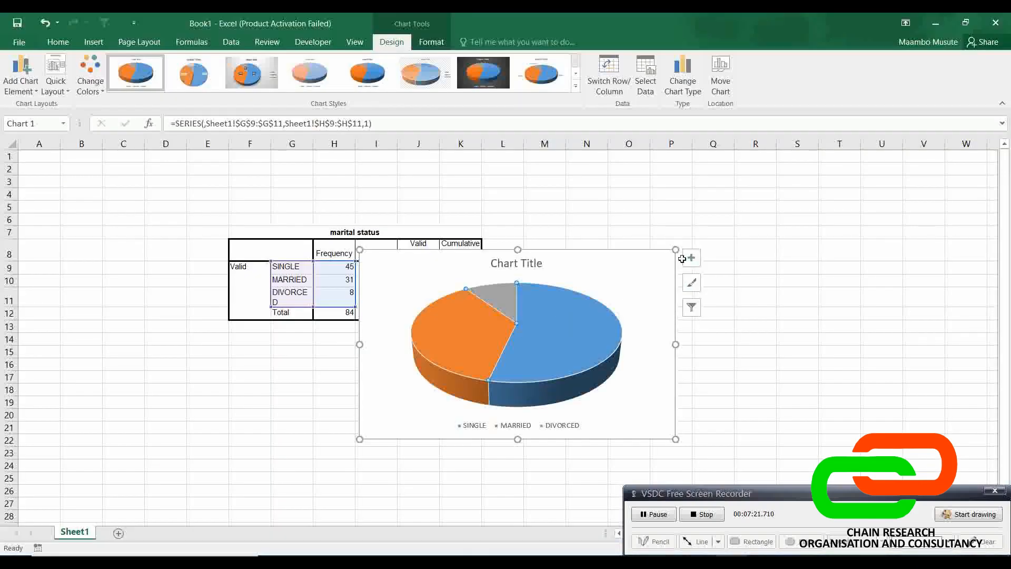
{"action": "left_click", "coordinate": [690, 258]}
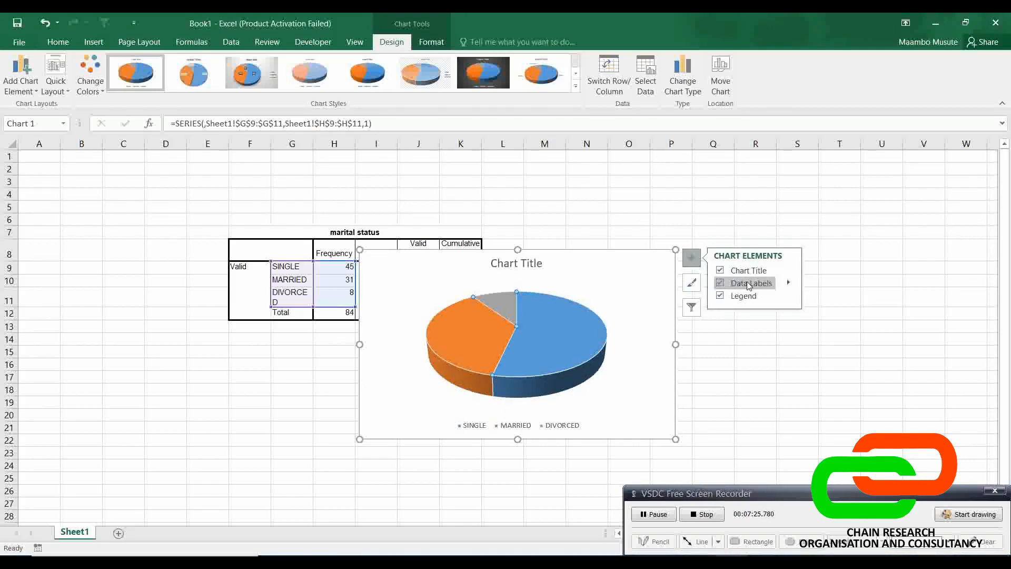
{"action": "mouse_move", "coordinate": [489, 414]}
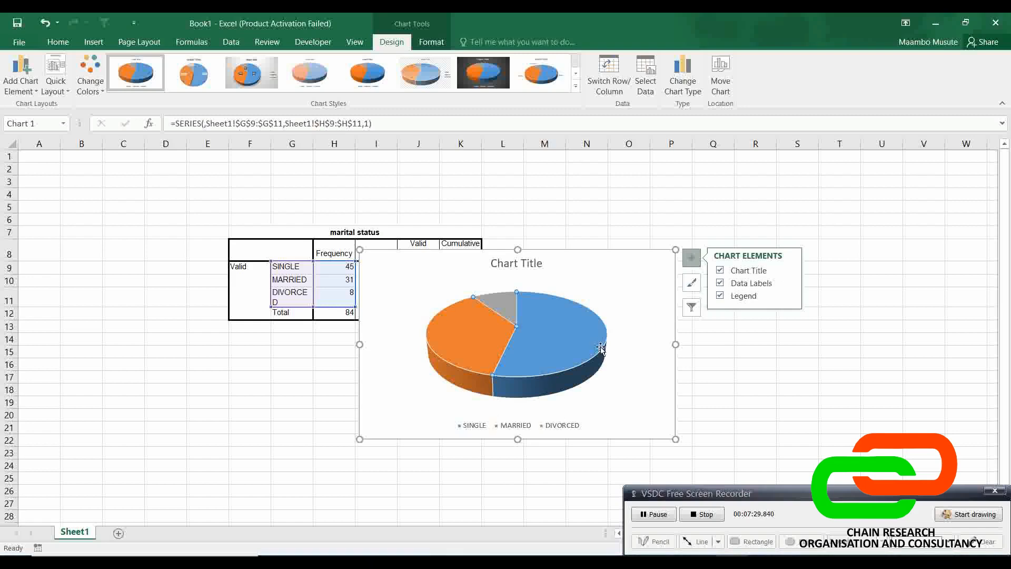
{"action": "left_click", "coordinate": [690, 283]}
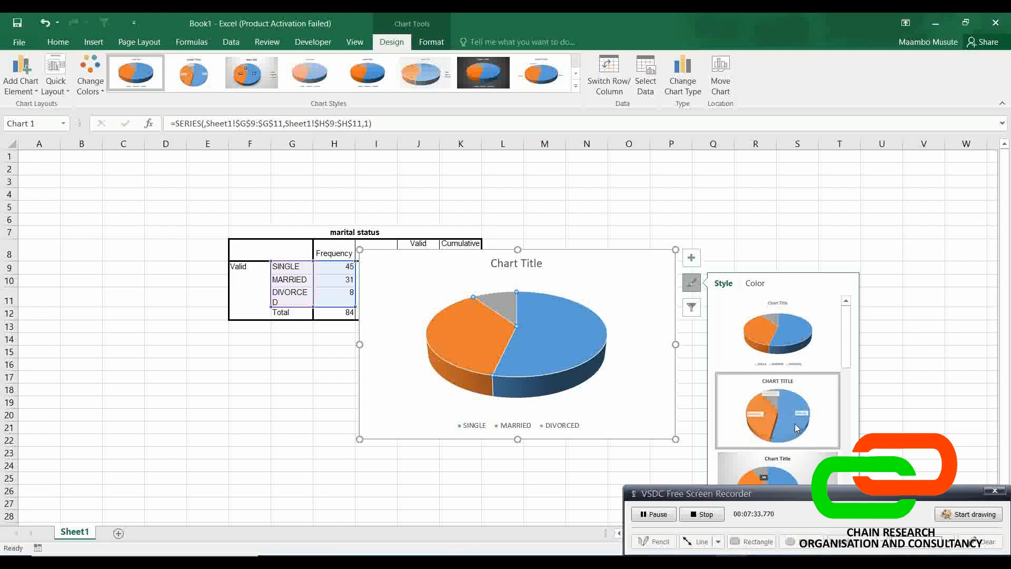
{"action": "left_click", "coordinate": [193, 72]}
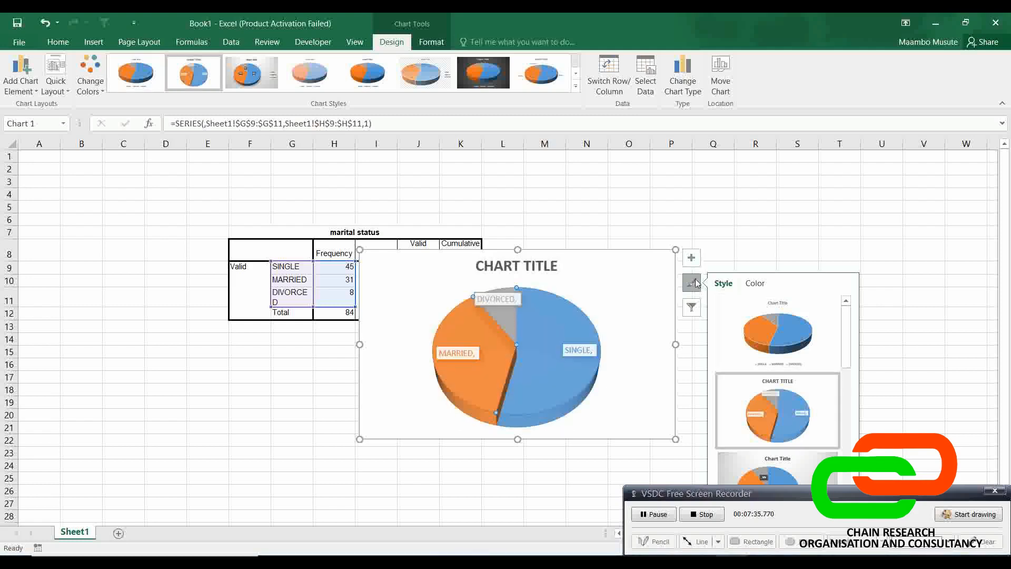
Restore the original chart style and pull the pie slices apart.
{"action": "left_click", "coordinate": [691, 257]}
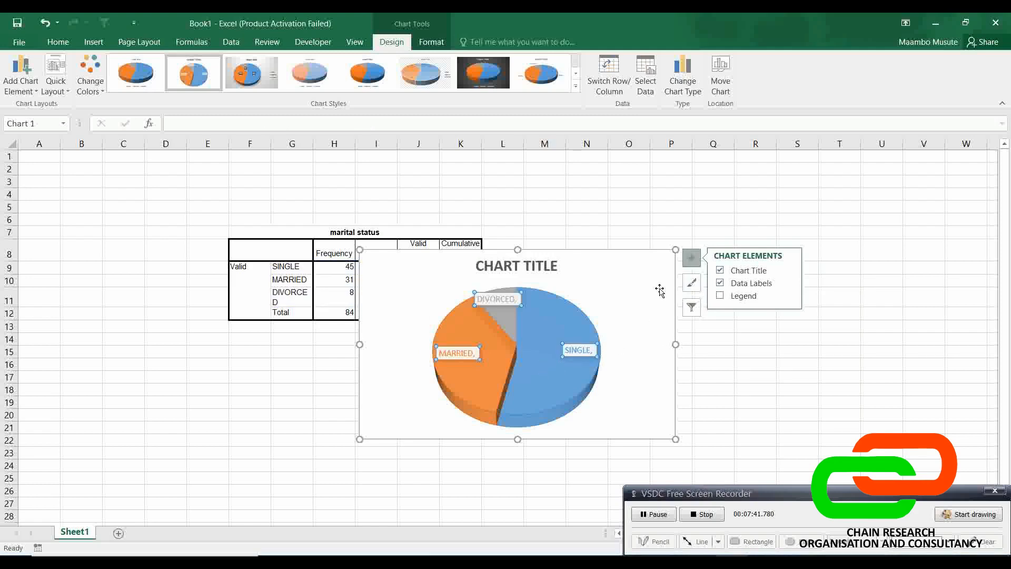
{"action": "left_click", "coordinate": [690, 282]}
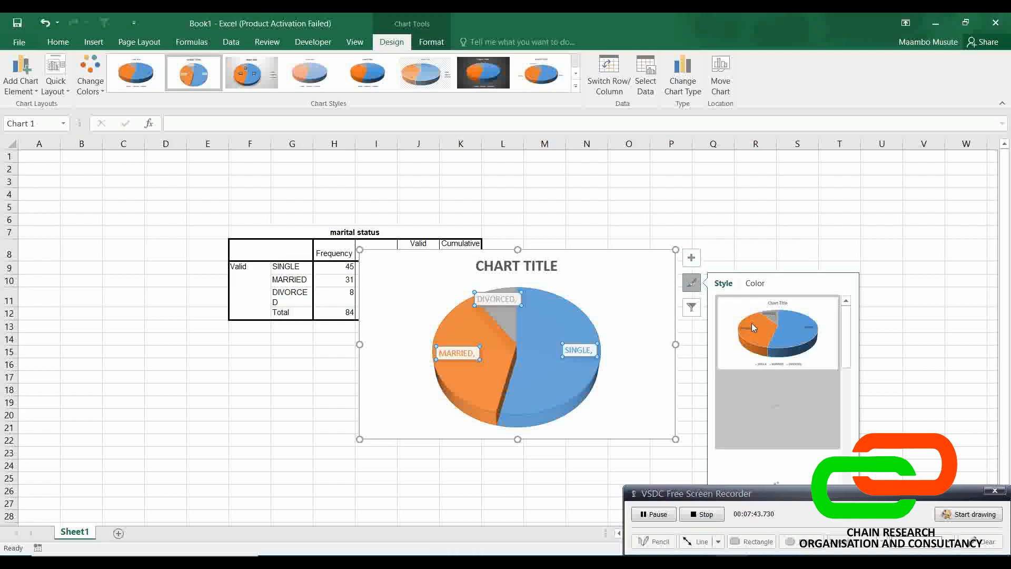
{"action": "left_click", "coordinate": [135, 71]}
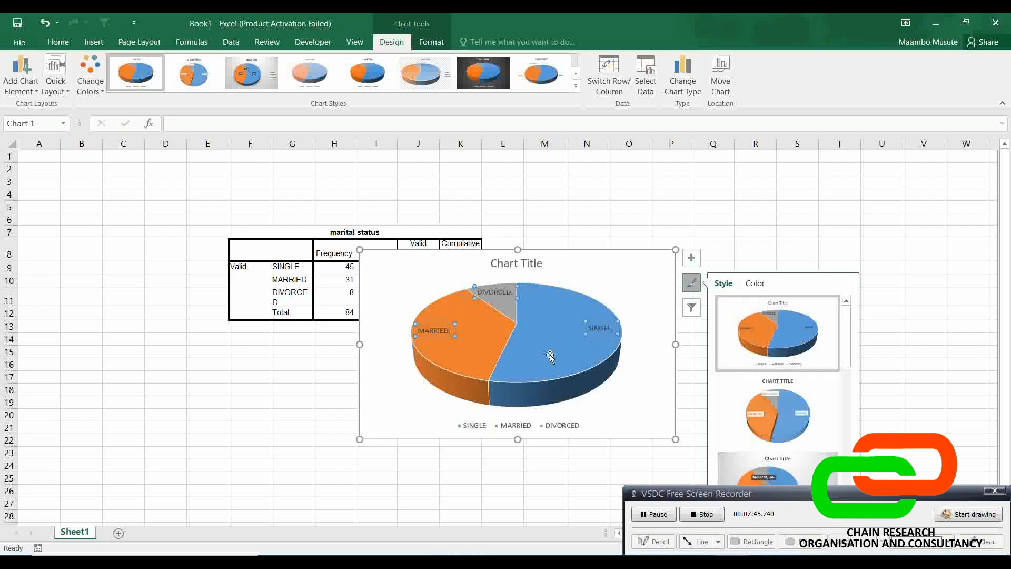
{"action": "left_click", "coordinate": [549, 356]}
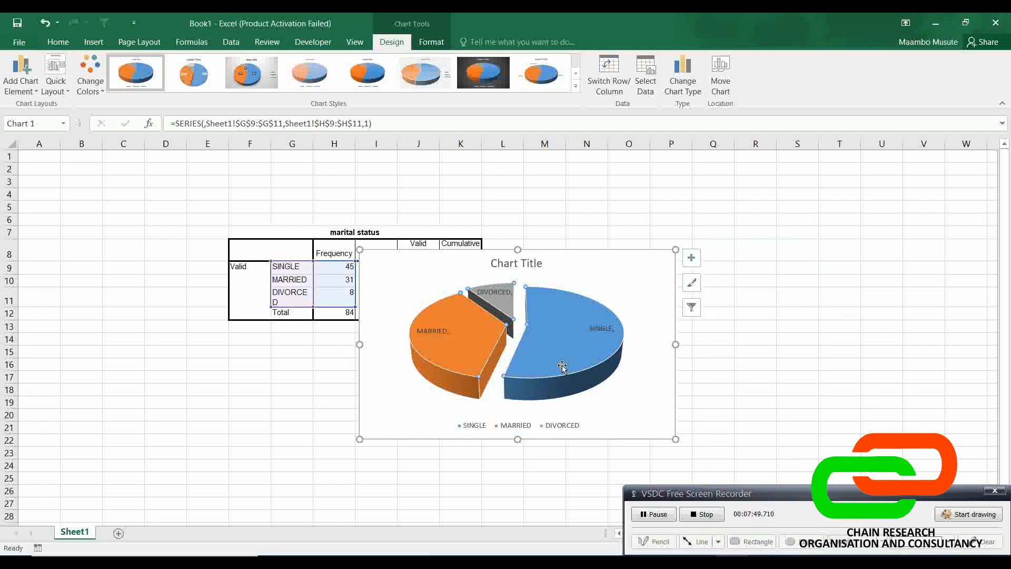
{"action": "mouse_move", "coordinate": [280, 336]}
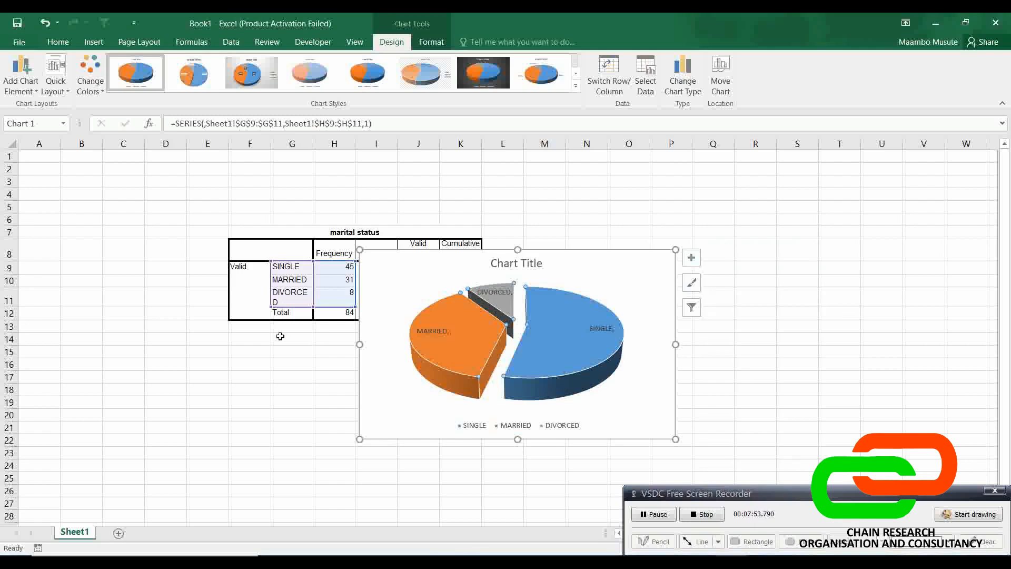
{"action": "mouse_move", "coordinate": [179, 104]}
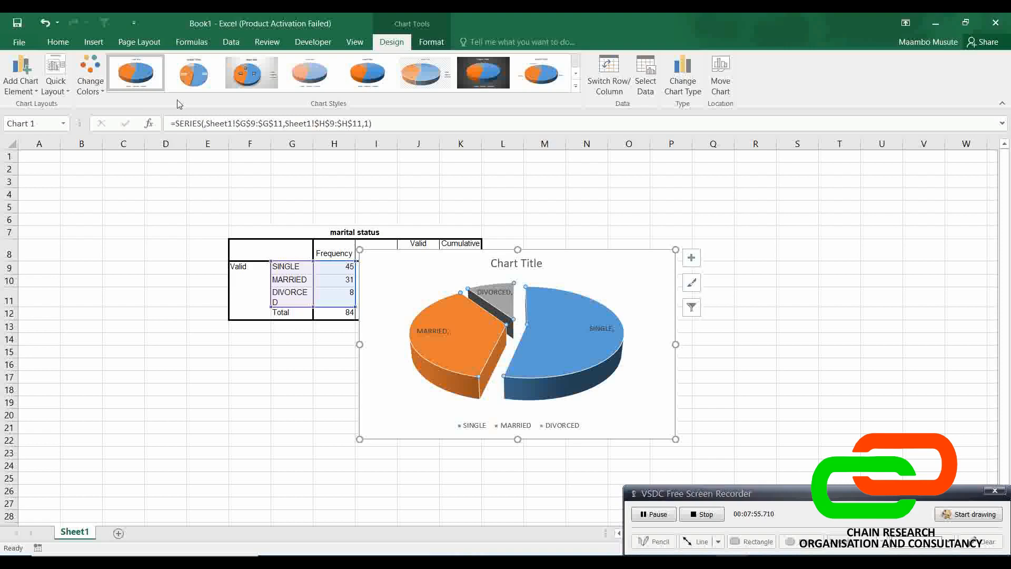
Apply the third chart style with shaded background and percentage labels, then view the SPSS output.
{"action": "left_click", "coordinate": [251, 72]}
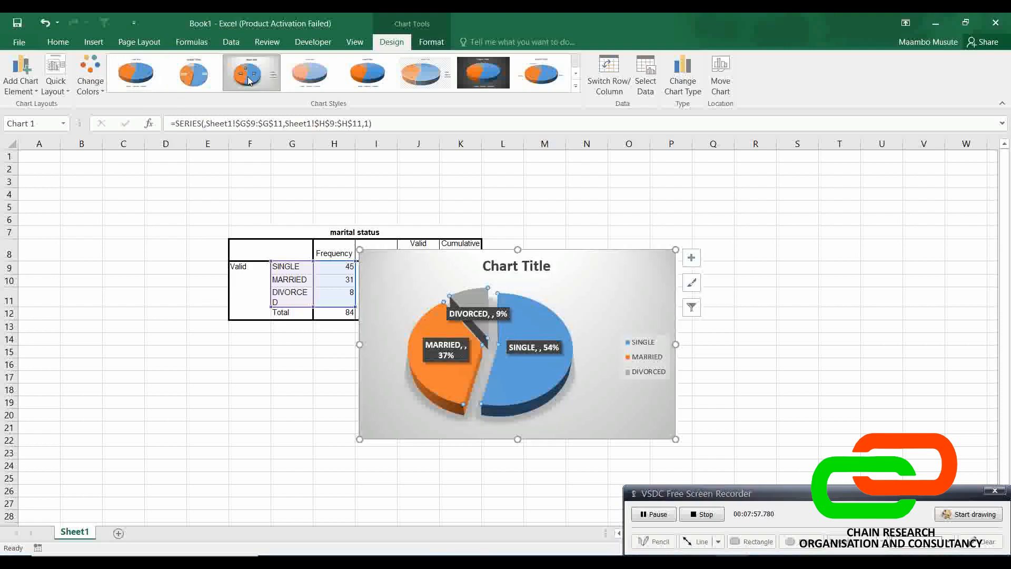
{"action": "mouse_move", "coordinate": [157, 331]}
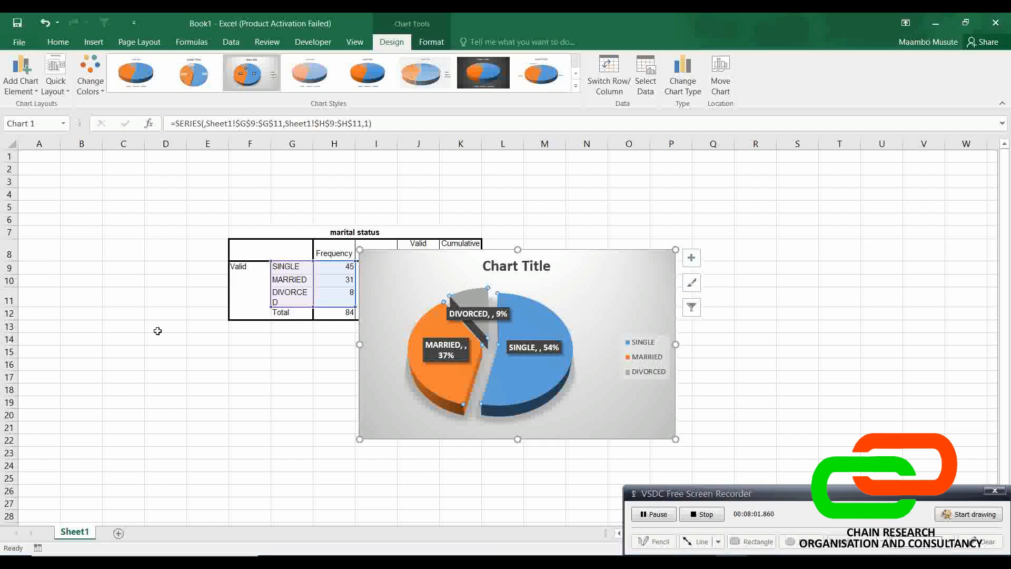
{"action": "mouse_move", "coordinate": [265, 391]}
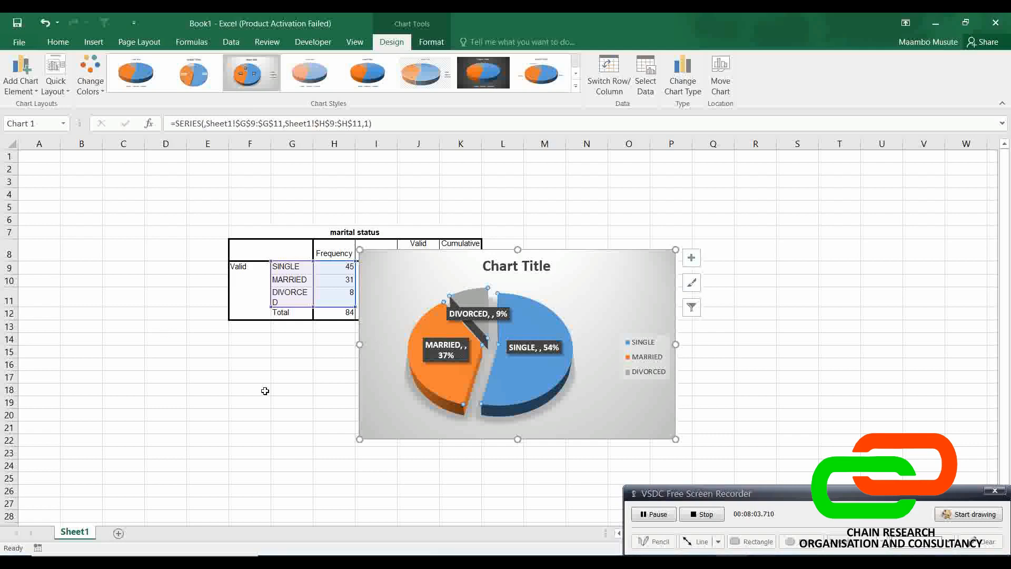
{"action": "left_click", "coordinate": [532, 347]}
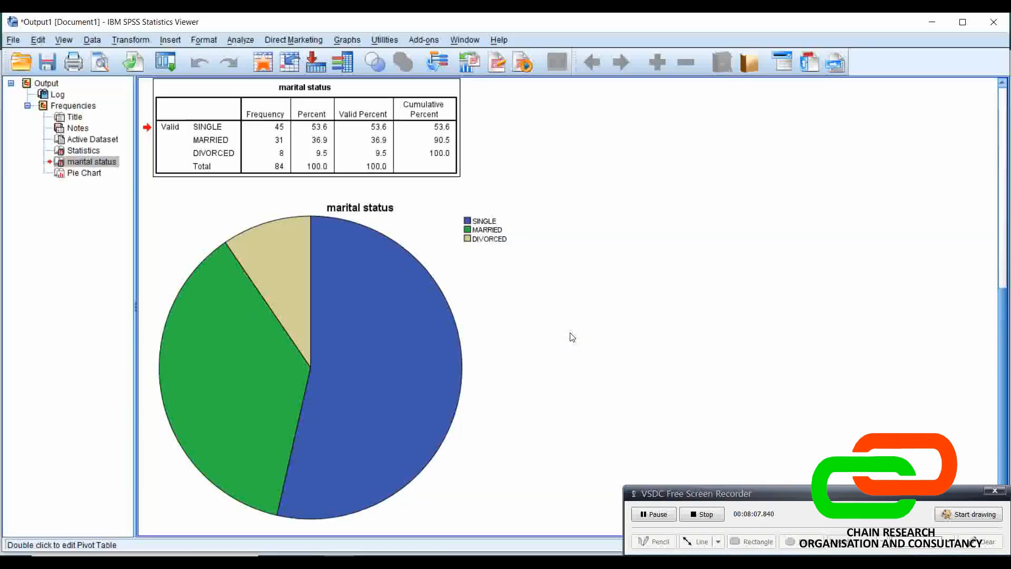
Select the SPSS marital status pie chart to inspect it.
{"action": "left_click", "coordinate": [239, 348]}
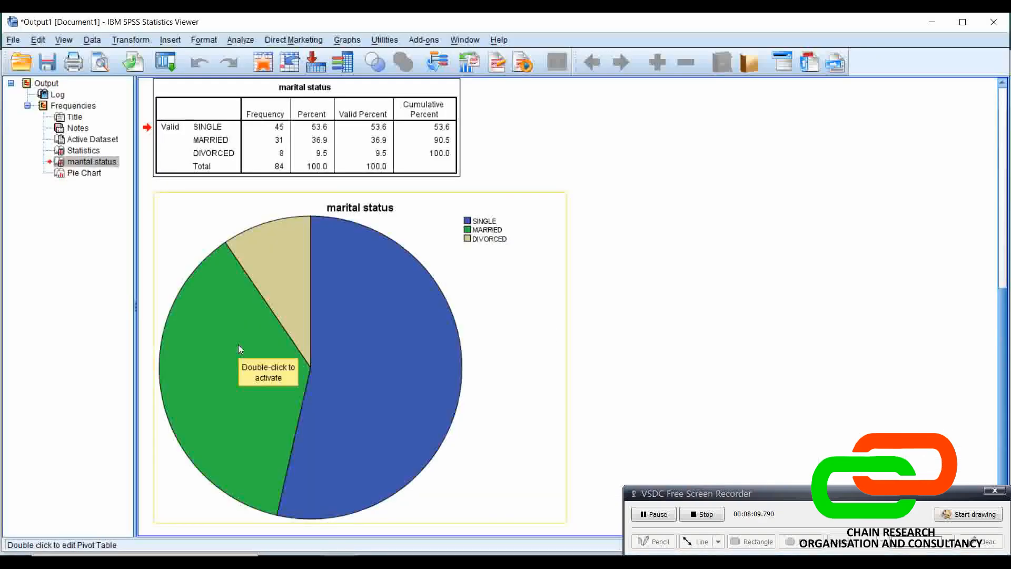
{"action": "mouse_move", "coordinate": [387, 288]}
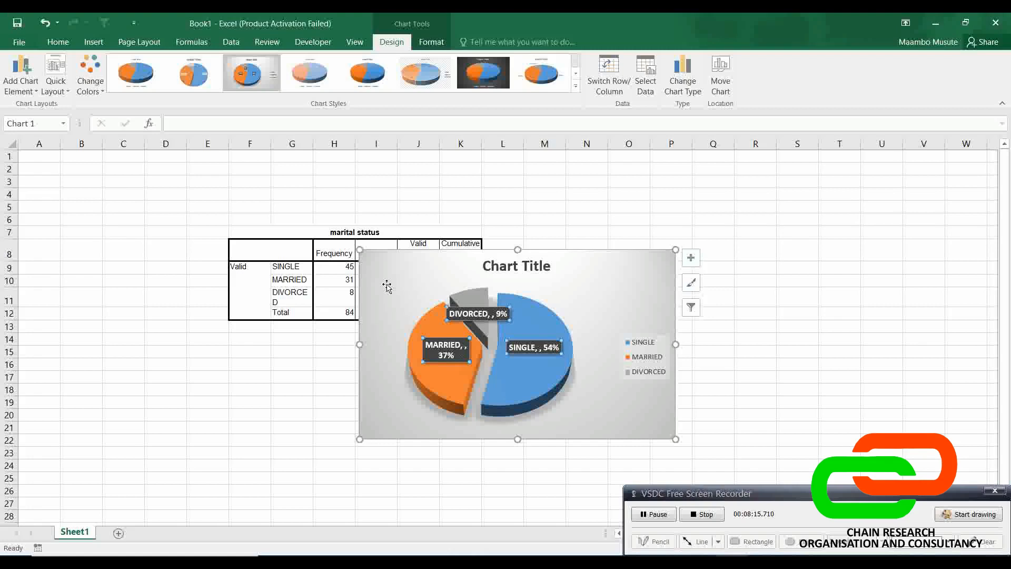
{"action": "mouse_move", "coordinate": [427, 282]}
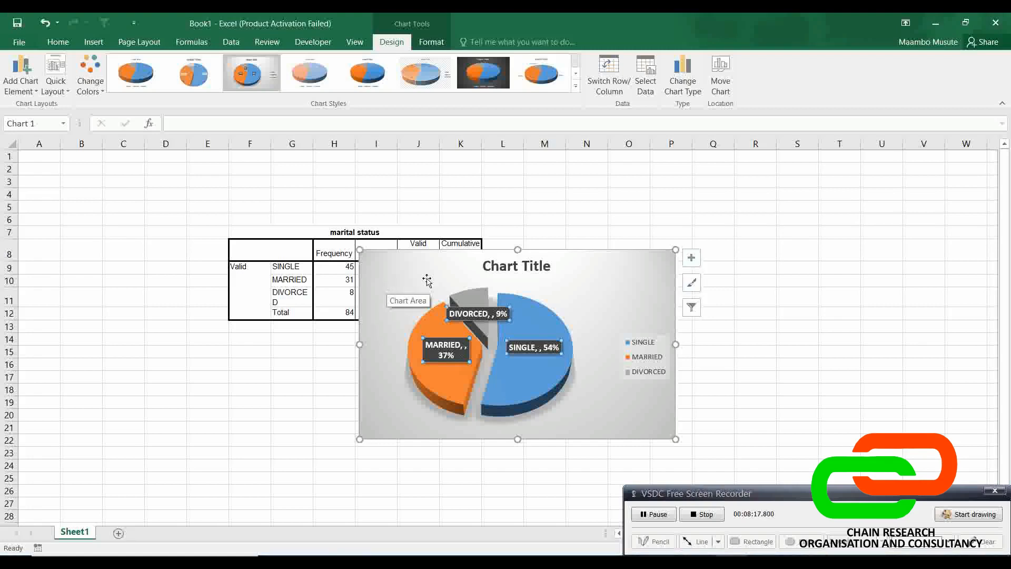
Replace the placeholder chart title with 'Marital Status'.
{"action": "left_click", "coordinate": [516, 265]}
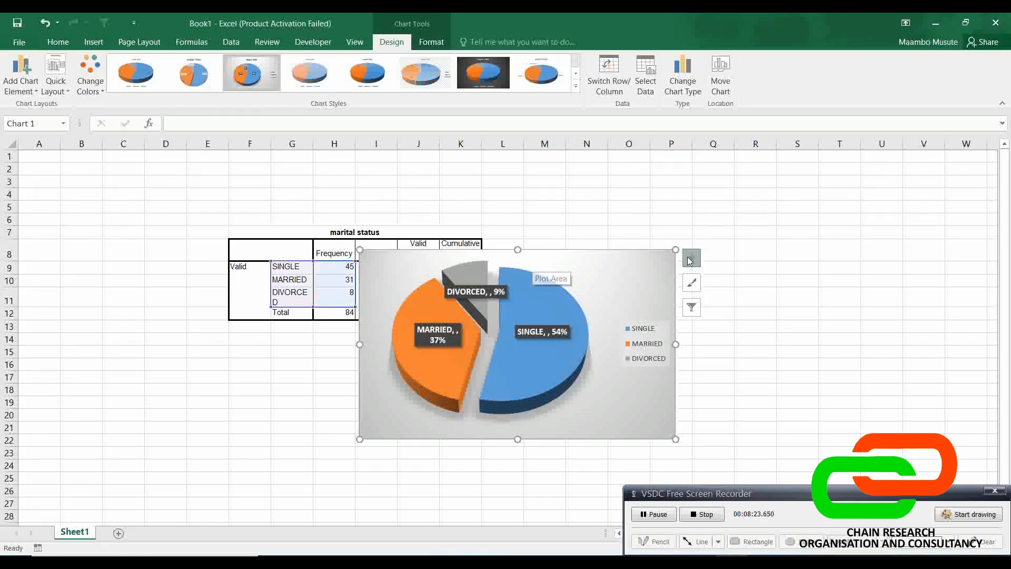
{"action": "left_click", "coordinate": [690, 257]}
{"action": "type", "text": "M"}
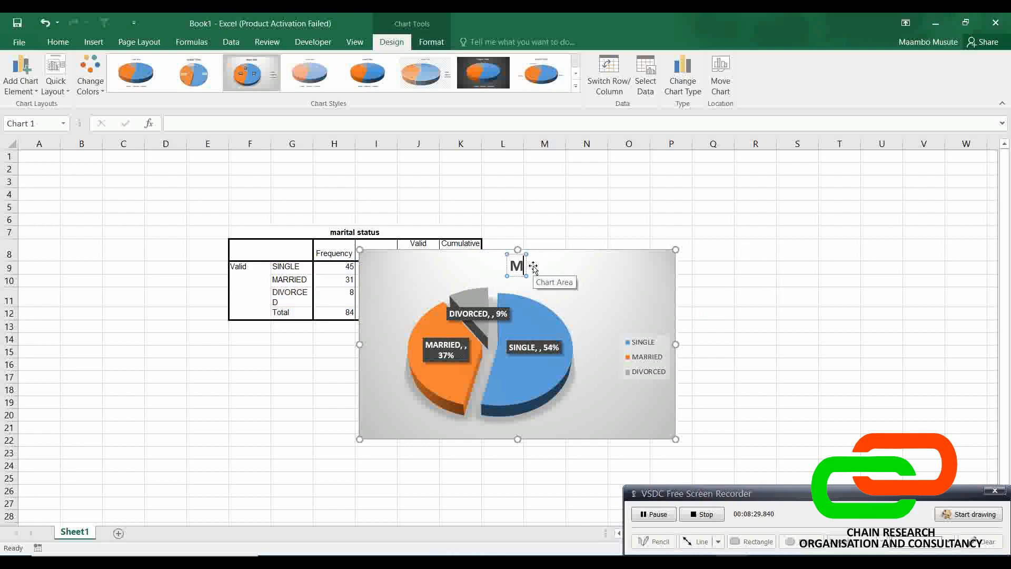
{"action": "type", "text": "arital Sa"}
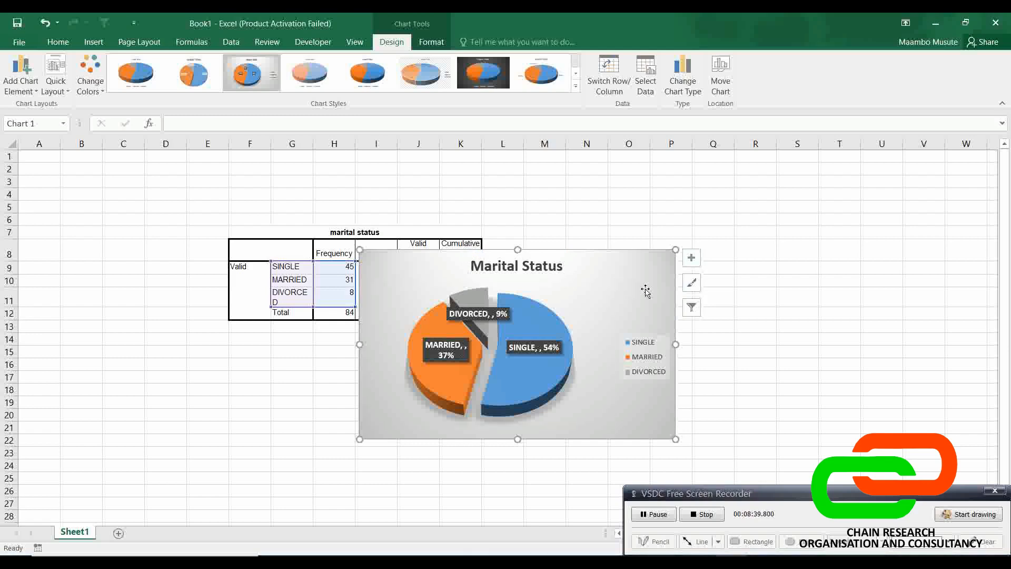
{"action": "right_click", "coordinate": [646, 291]}
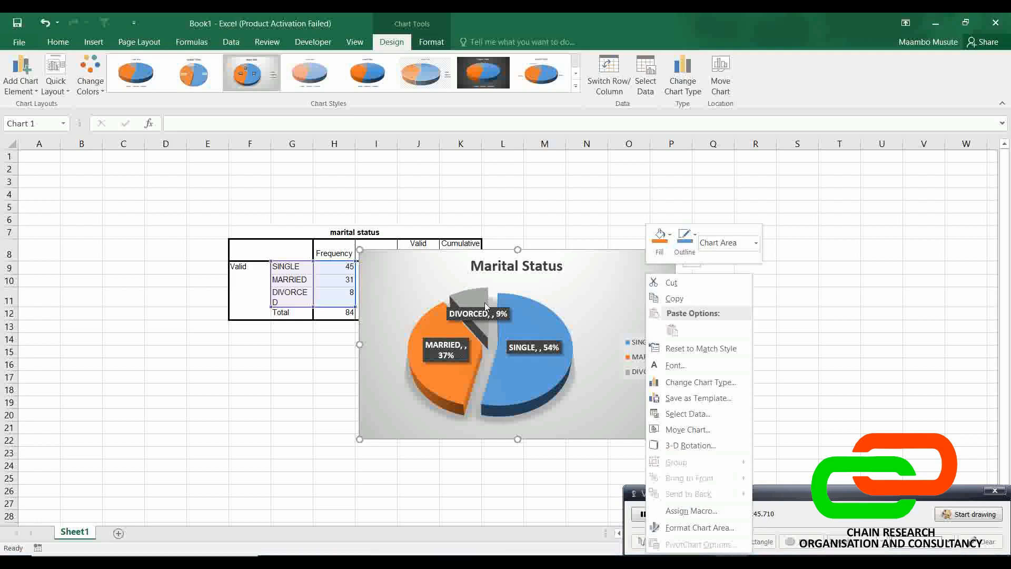
{"action": "left_click", "coordinate": [528, 382]}
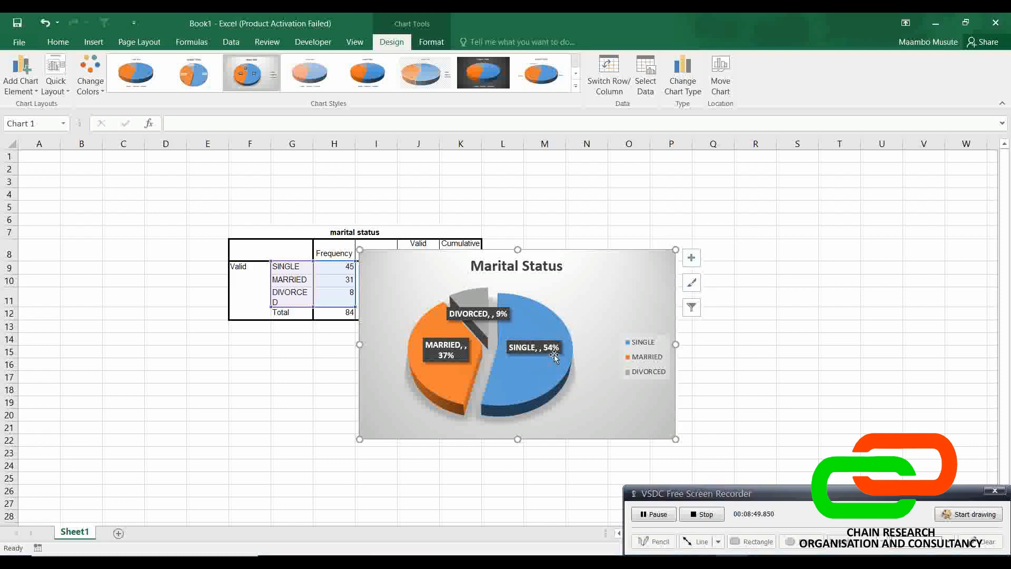
{"action": "mouse_move", "coordinate": [382, 476]}
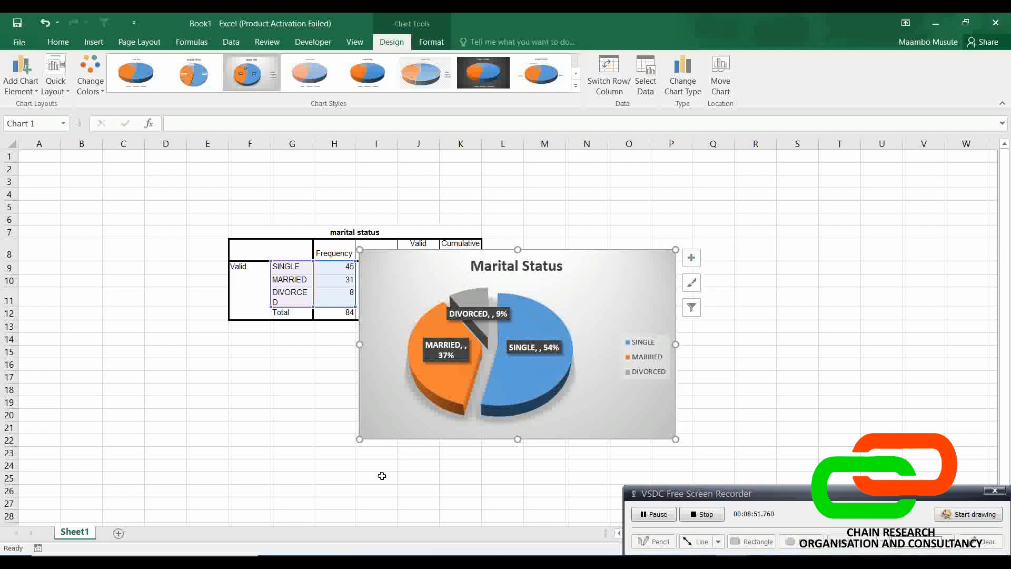
Deselect the chart by clicking an empty worksheet cell.
{"action": "left_click", "coordinate": [207, 441]}
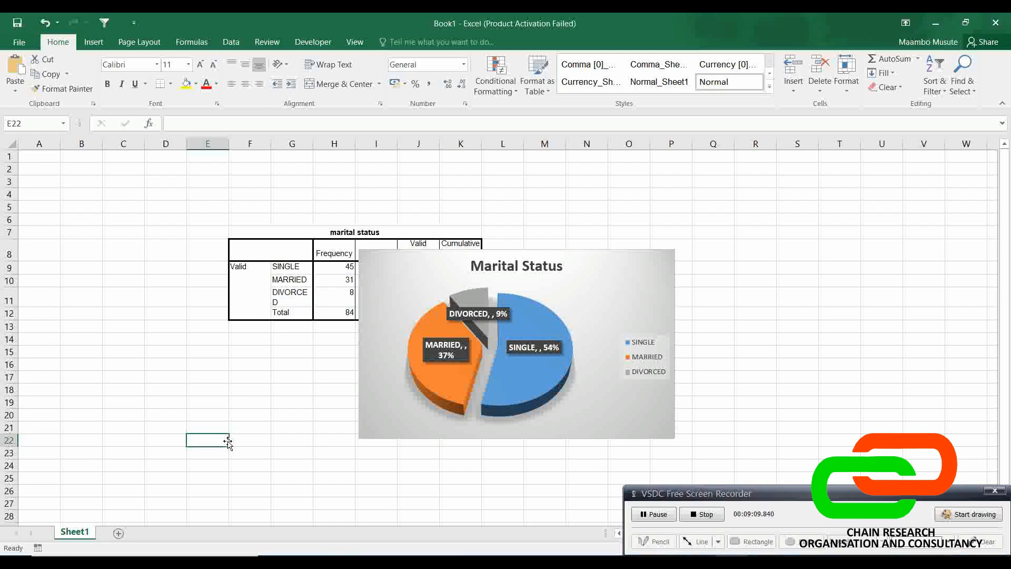
{"action": "mouse_move", "coordinate": [386, 443]}
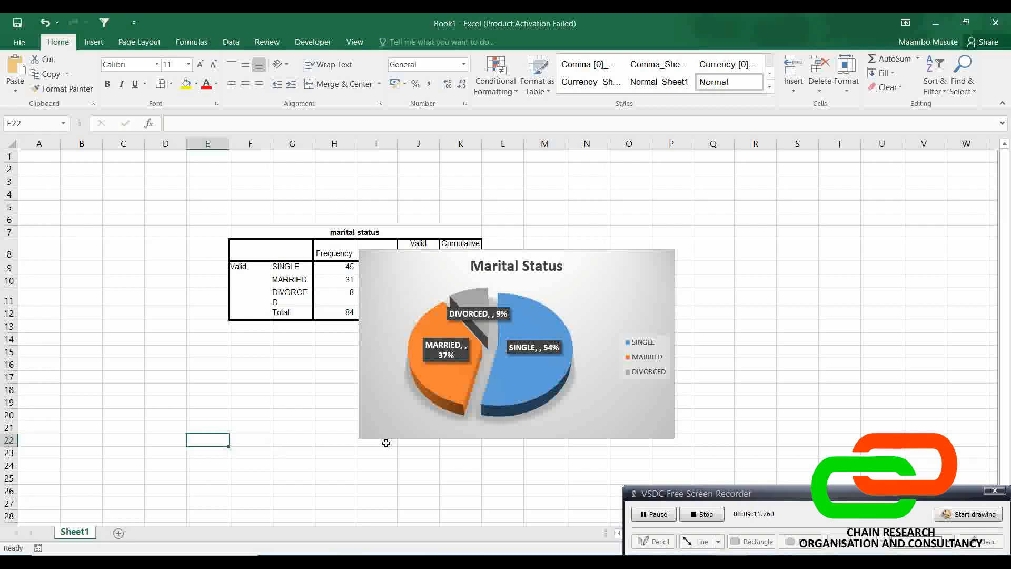